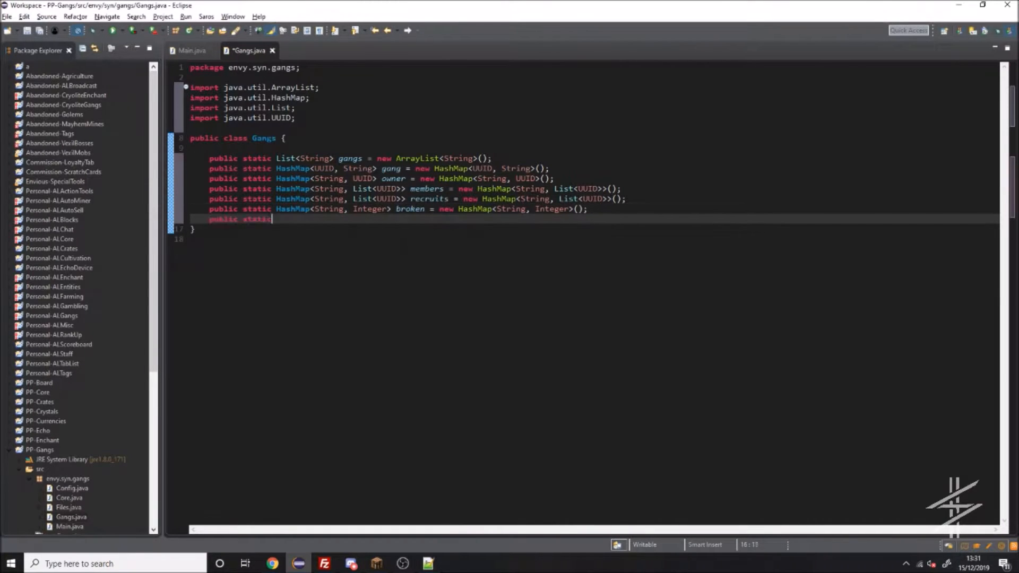
# - Declare the brokenBreakdown field as a new HashMap<String, List<String>> in Gangs.java
pyautogui.write('HashMap<String, List<String>>')
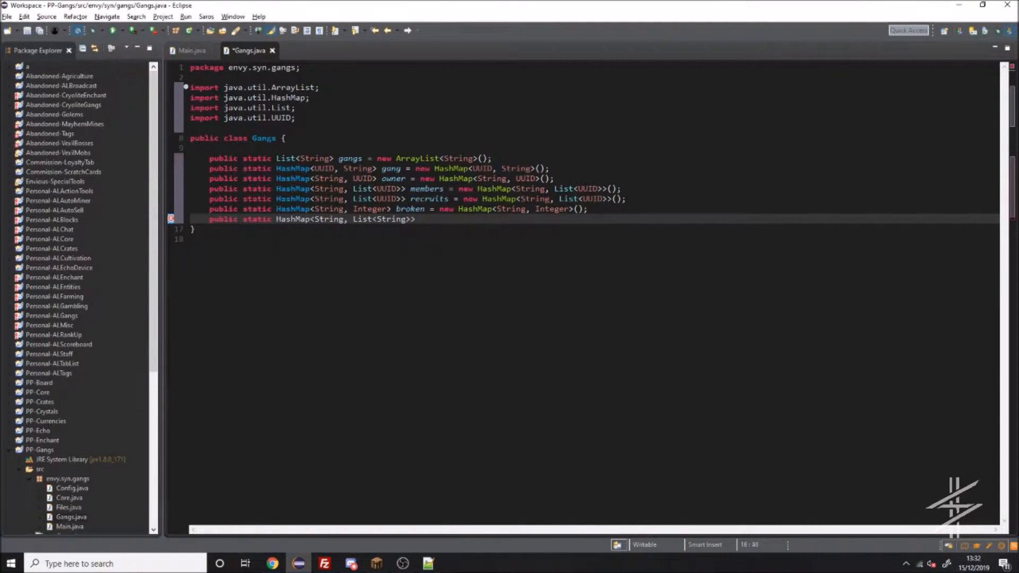
pyautogui.write('brokenBreakdown = new HashMap<String, List<String>>(); // Gang,')
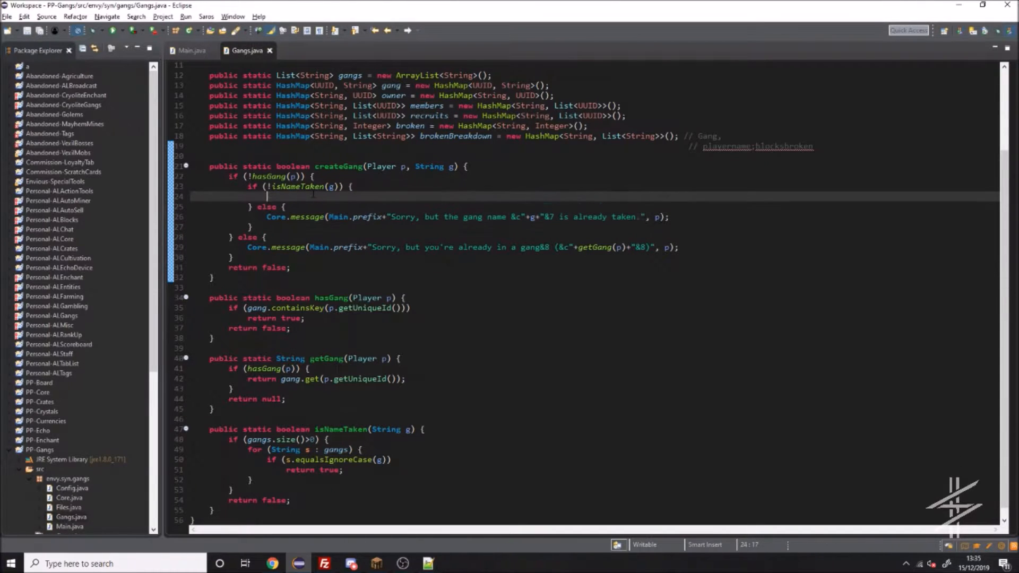
# - Add a name-length check to createGang and store empty member and recruit lists for the gang
pyautogui.write('if (g.length() < 4) {')
pyautogui.write('owner.put(g, u);')
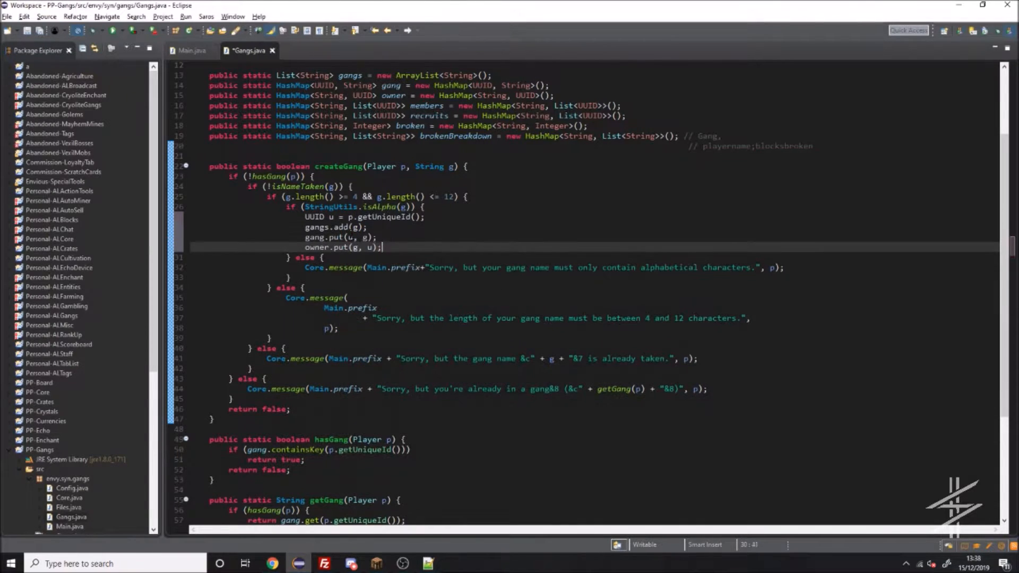
pyautogui.write('members.put(g, new ArrayList<UUID>());')
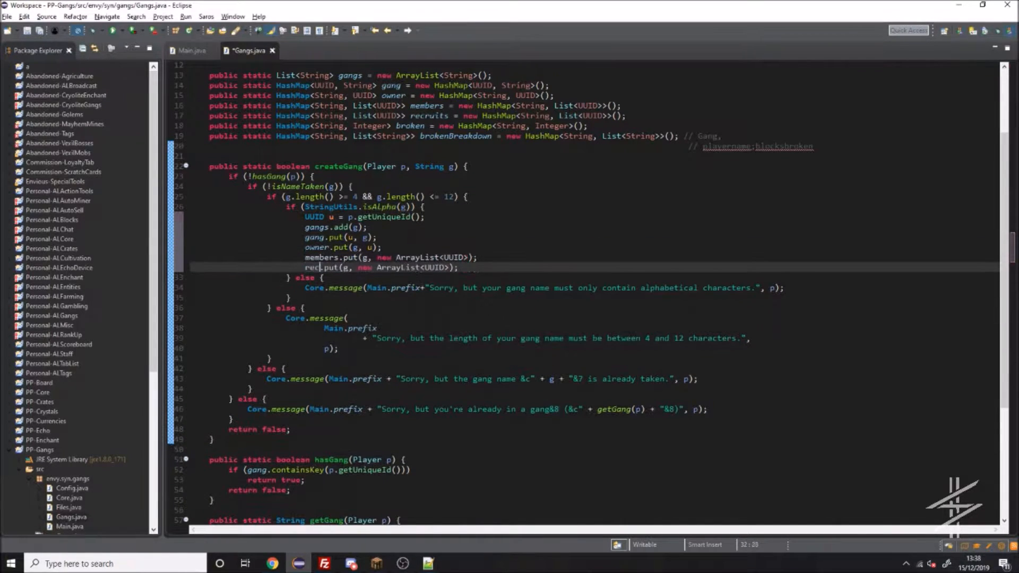
pyautogui.write('recruits.put(g, new ArrayList<UUID>());')
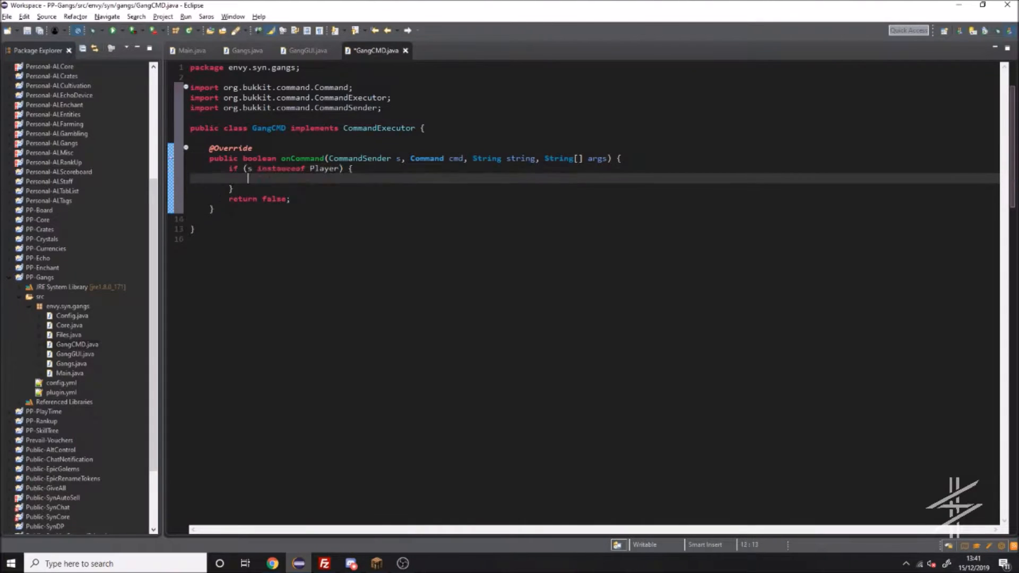
# - Write GangGUI listener code, register it and the gangs command in Main, and update GangCMD
pyautogui.click(311, 50)
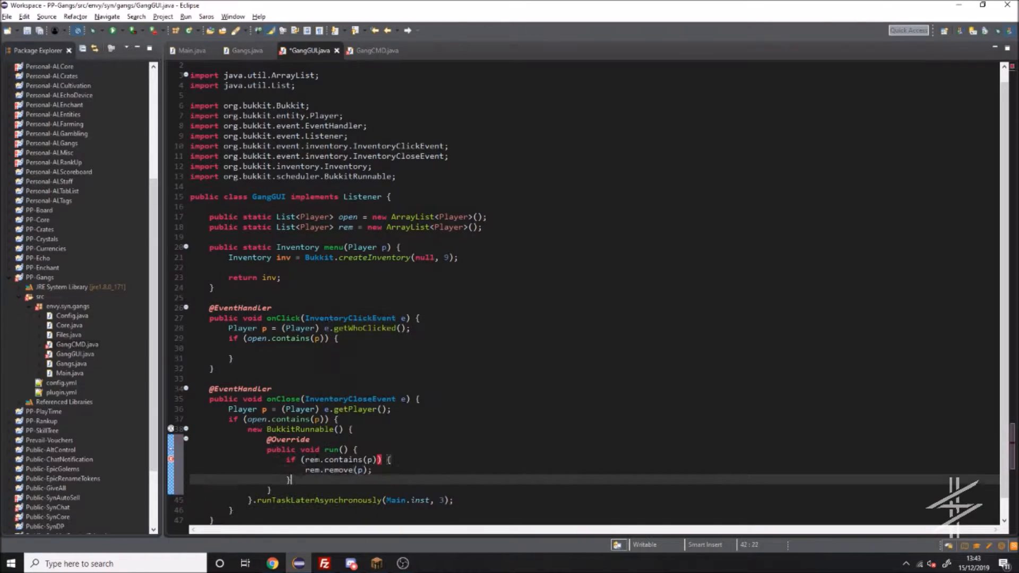
pyautogui.click(192, 50)
pyautogui.write('getCommand("gangs").')
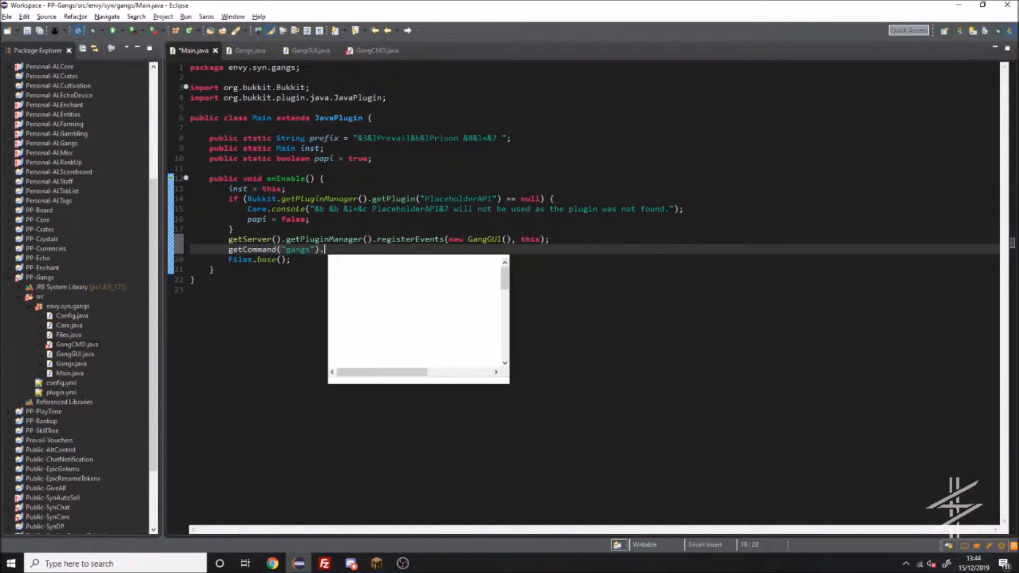
pyautogui.click(377, 49)
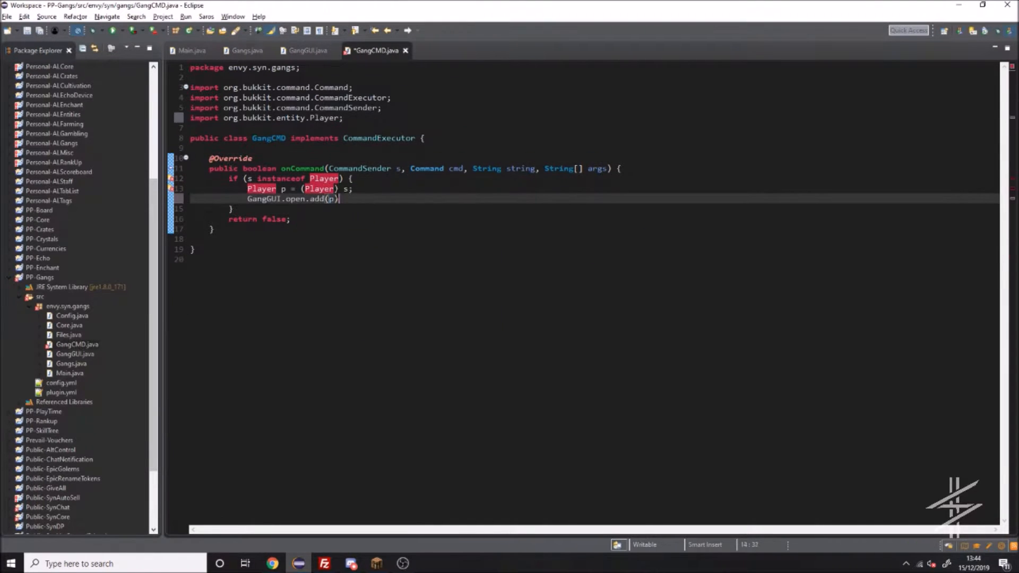
pyautogui.click(306, 50)
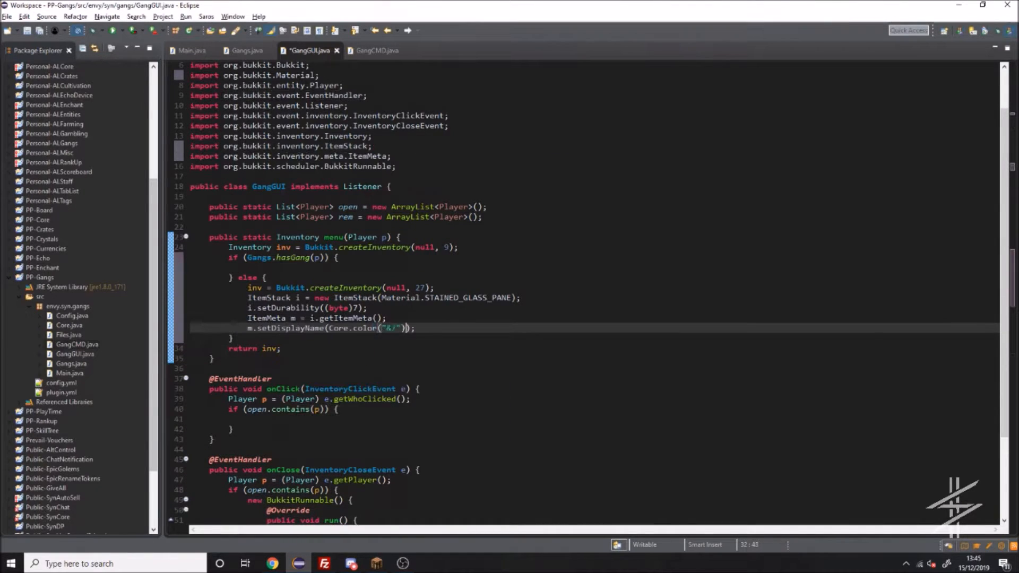
# - Build the '&bCreate Gang' skull item with lore starting 'Gang names must be'
pyautogui.write('i.setItemMeta(m);')
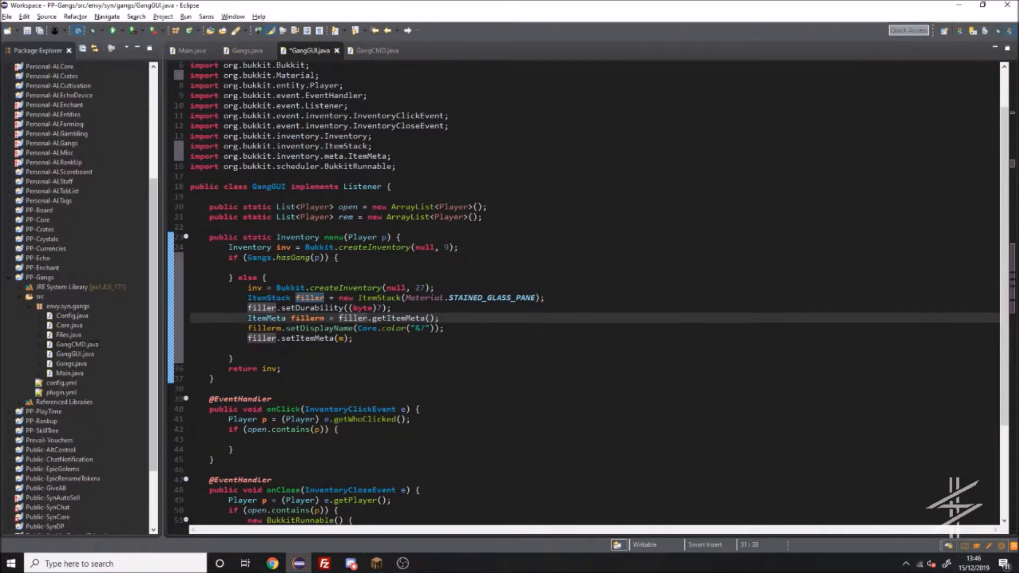
pyautogui.write('ItemStack i = new ItemStack(Material.SKULL_ITEM);')
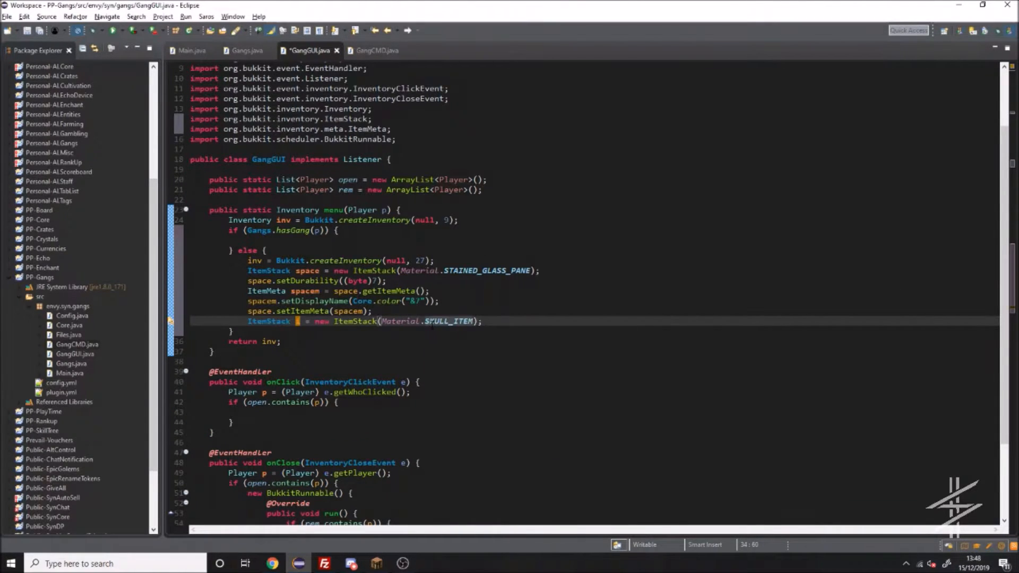
pyautogui.write('SkullMeta m = (SkullMeta) i.getItemMeta();')
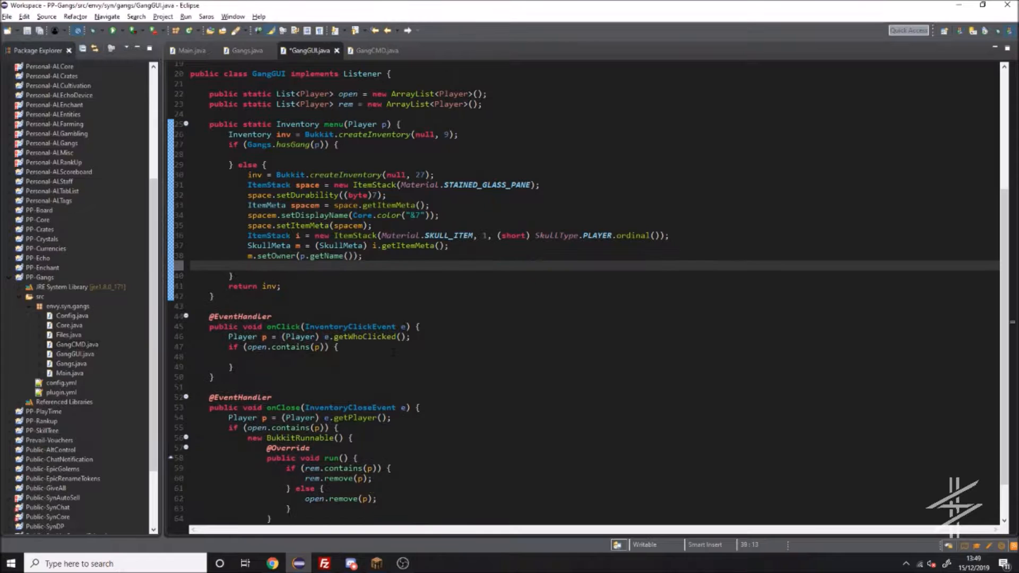
pyautogui.write('m.setDisplayName(Core.color("&bCreate Gang"));')
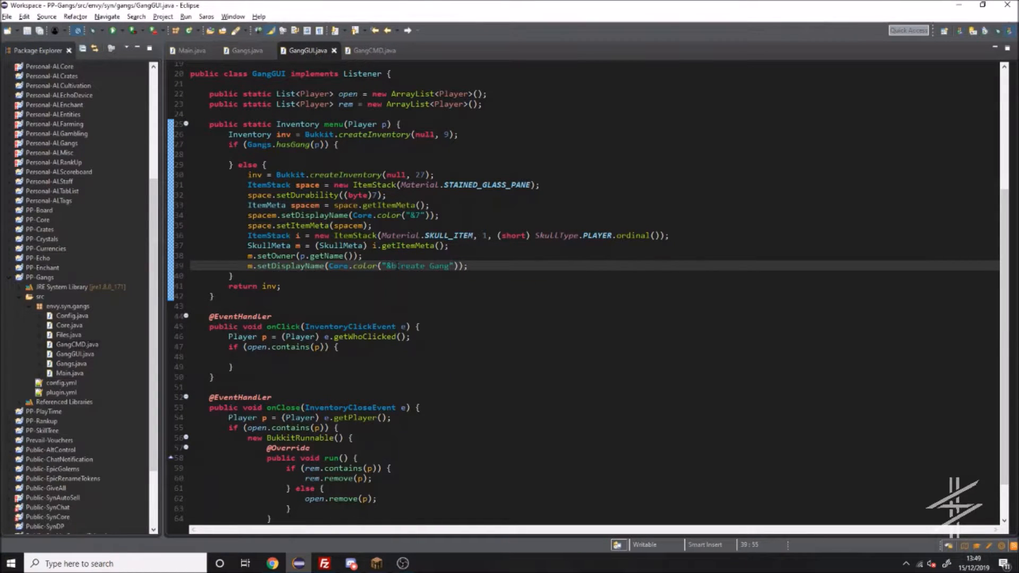
pyautogui.write('List<String> l = new ArrayList<String>();')
pyautogui.write('l.add(Core.color("&7&l &7 &7 "));')
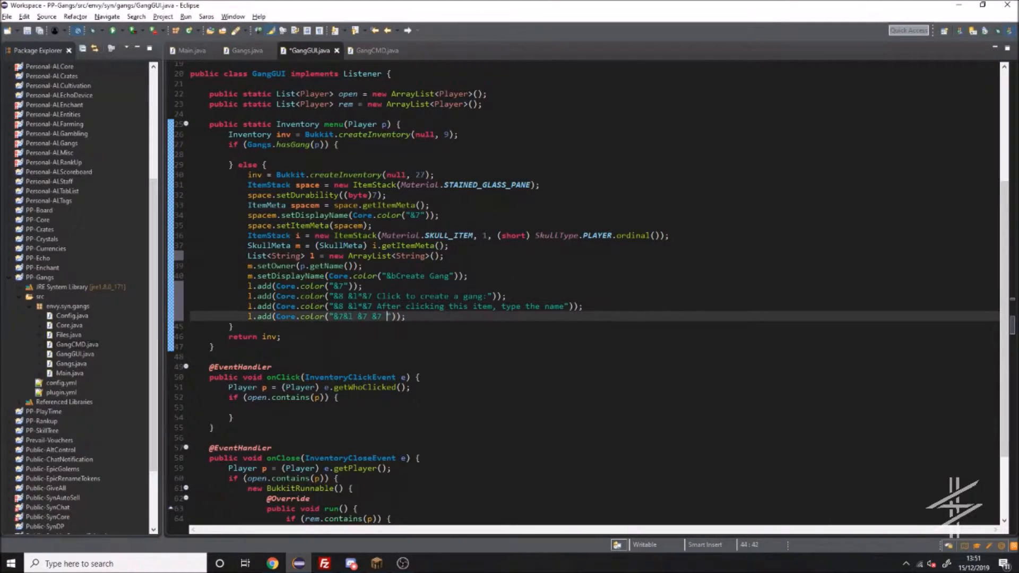
pyautogui.write('&8 &l*&7 Gang names must be')
pyautogui.write('Core.message(Main.prefix+"Type the name of your gang in chat now.", p);')
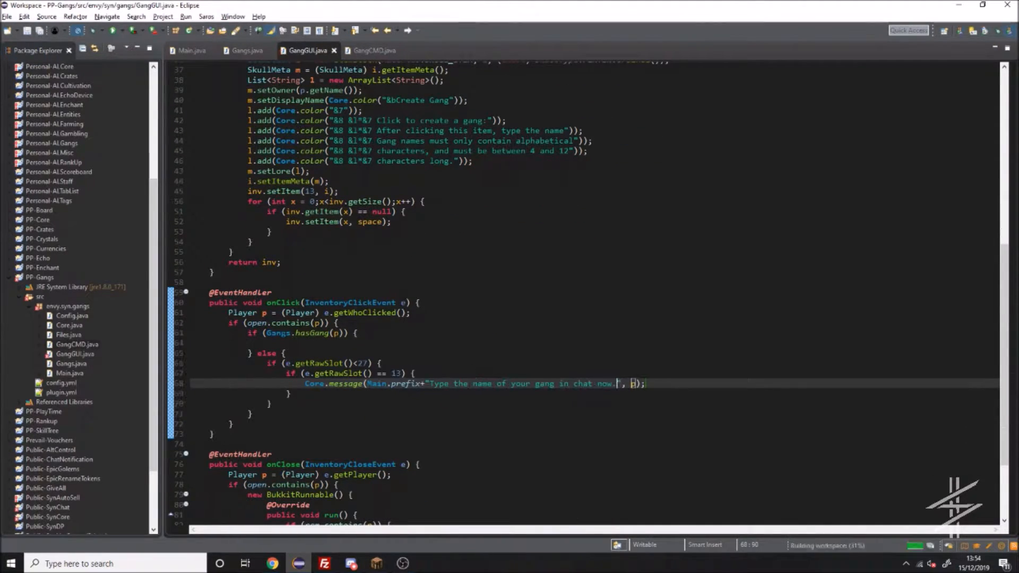
# - Add an AsyncPlayerChatEvent handler passing the first chat word to createGang, then export PPGangs.jar
pyautogui.write('p.closeInventory();')
pyautogui.write('public void onChat')
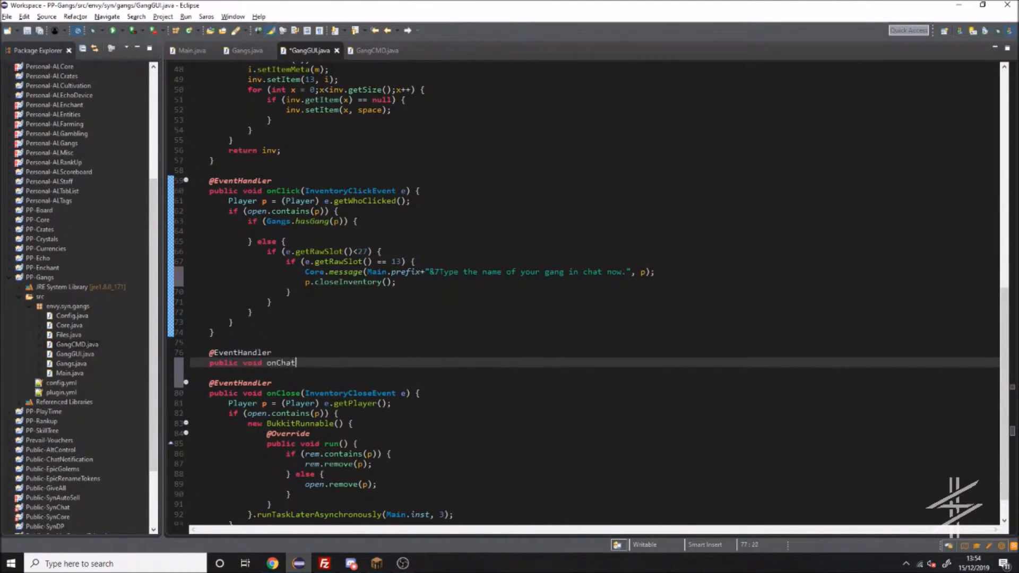
pyautogui.write('(AsyncPlayerChatEvent e) {')
pyautogui.write('e.setCancelled(true);')
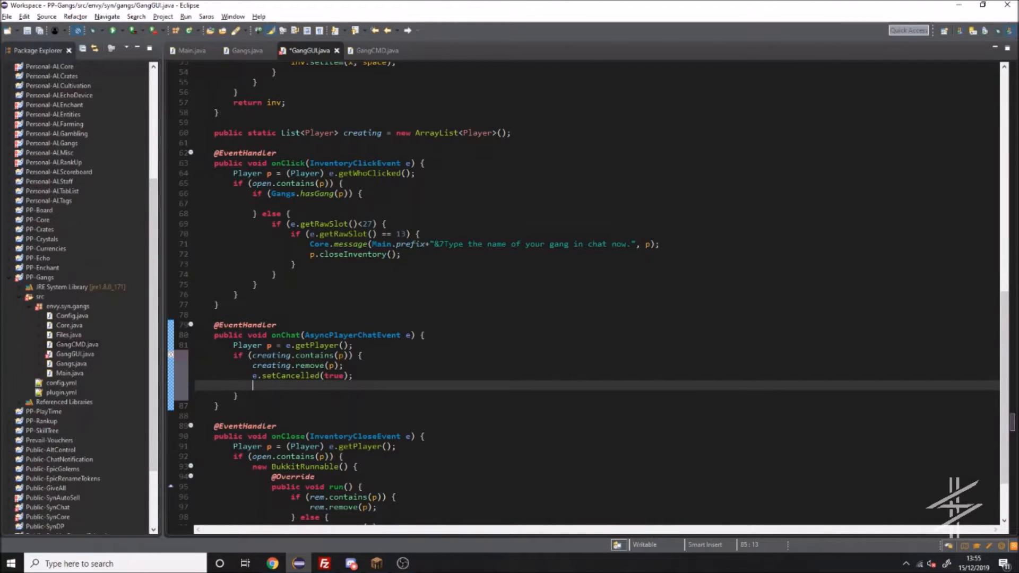
pyautogui.write('String g = e.getMessage().split(" ")[0];')
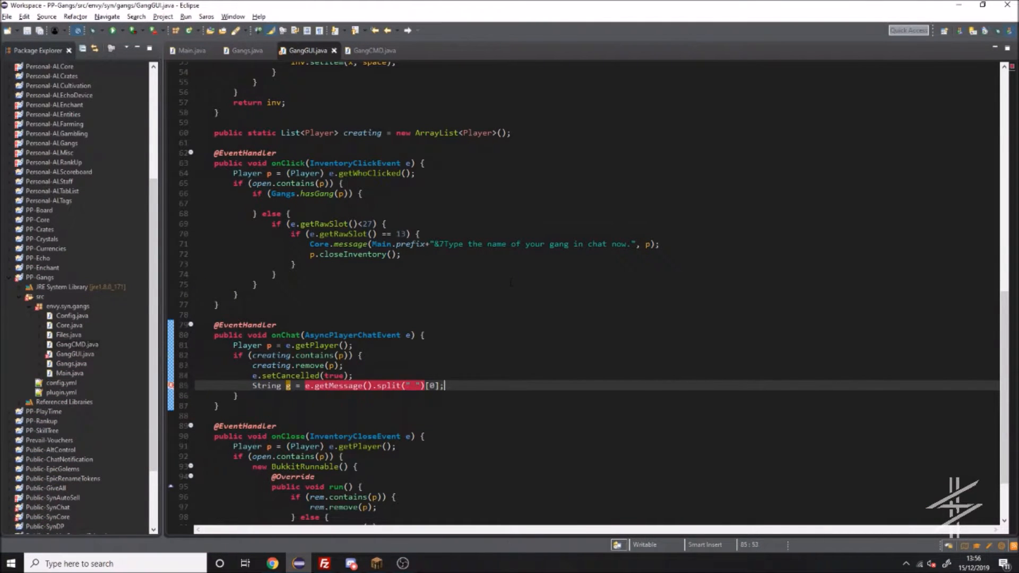
pyautogui.write('if (createGang(p))')
pyautogui.write('//Open gang panel.')
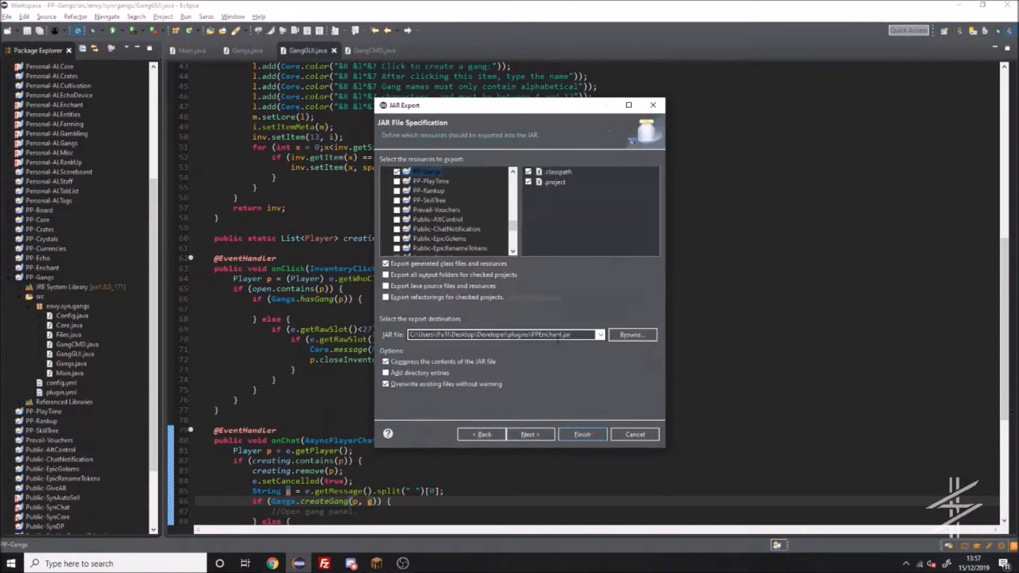
pyautogui.click(323, 564)
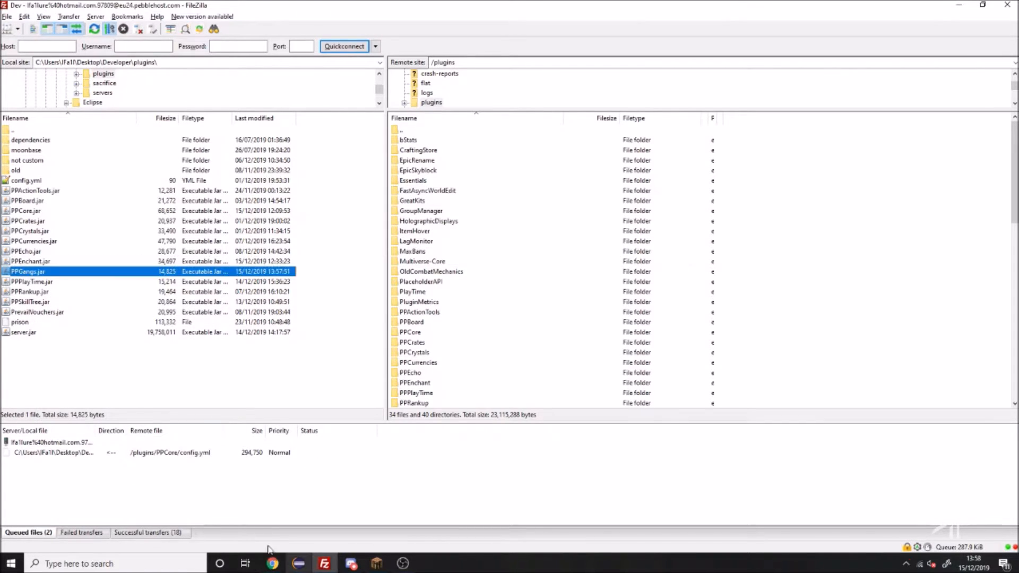
pyautogui.click(375, 563)
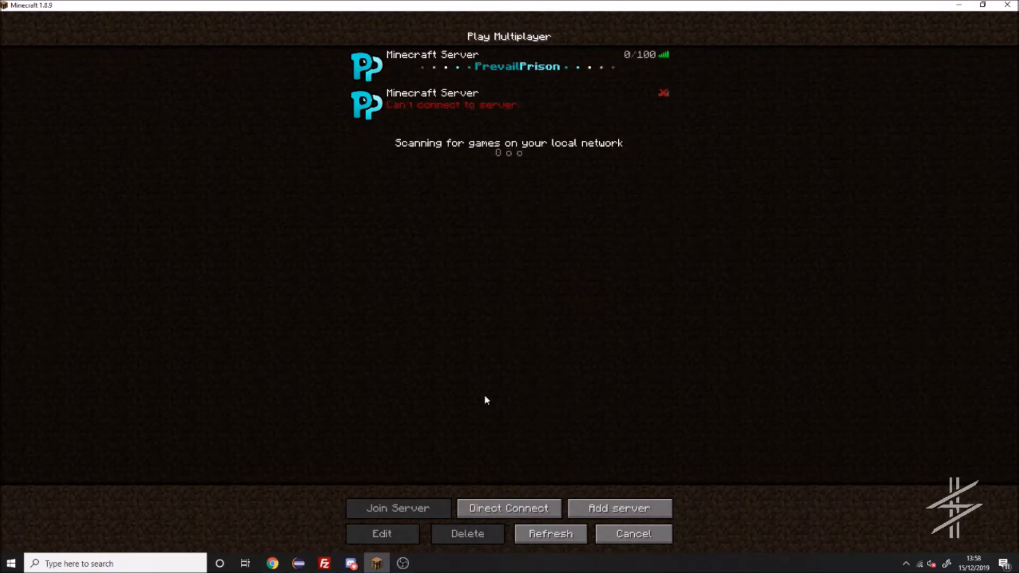
# - Join the test server, pick Create Gang in the gang menu, and check the console
pyautogui.click(398, 508)
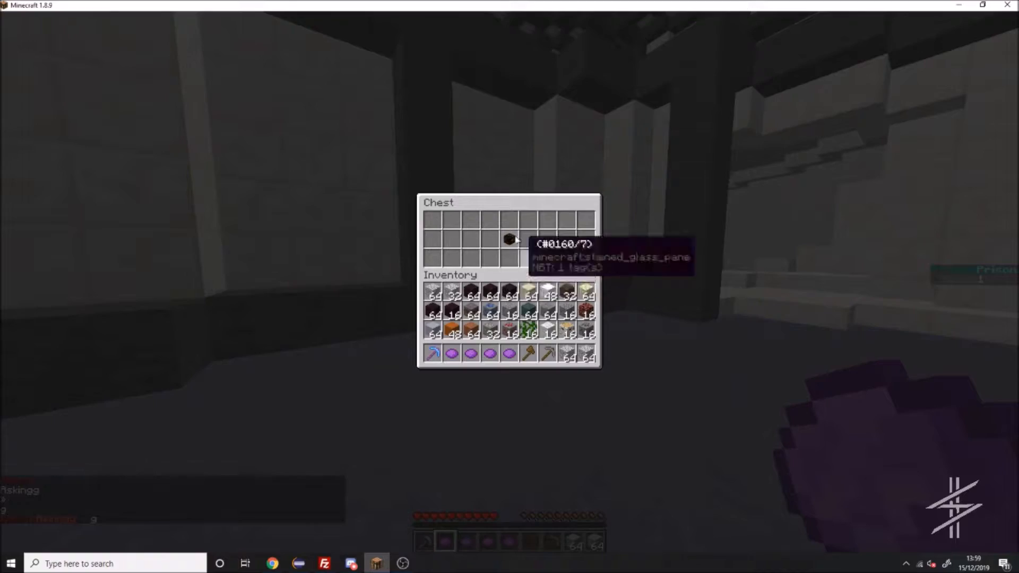
pyautogui.moveTo(510, 238)
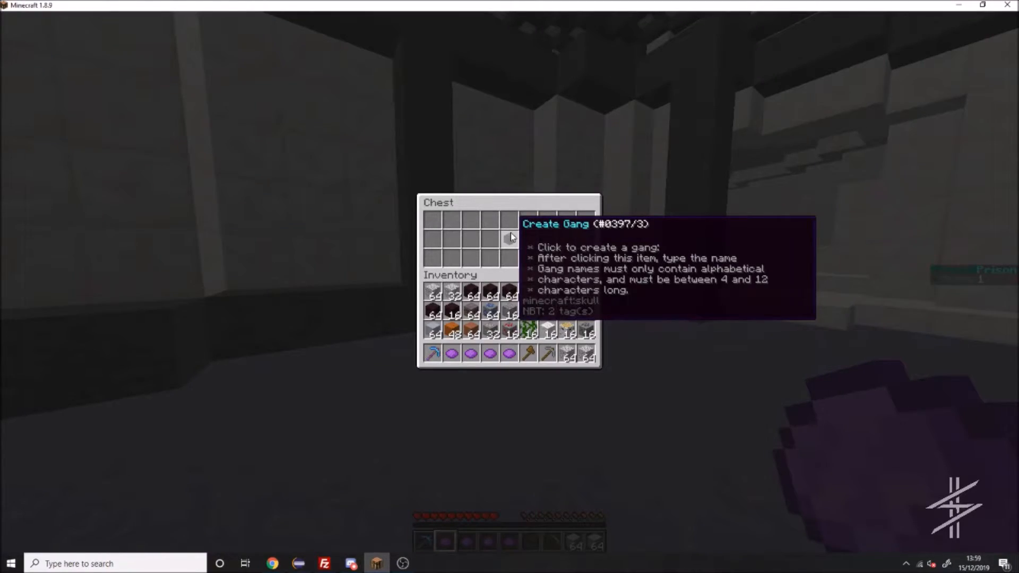
pyautogui.click(510, 239)
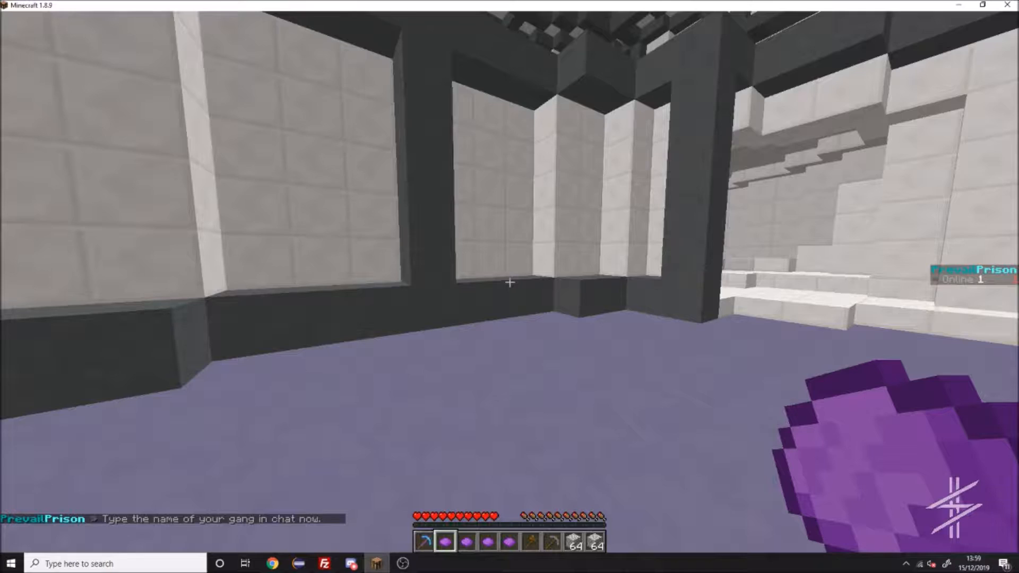
pyautogui.click(272, 563)
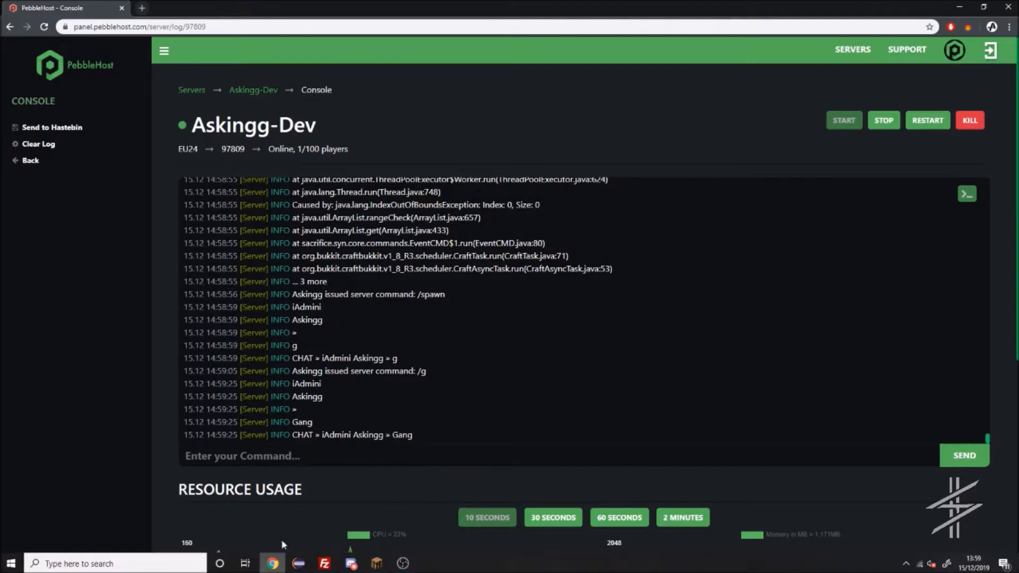
# - Upload PPGangs.jar to the PebbleHost server's /plugins folder via FileZilla
pyautogui.click(298, 564)
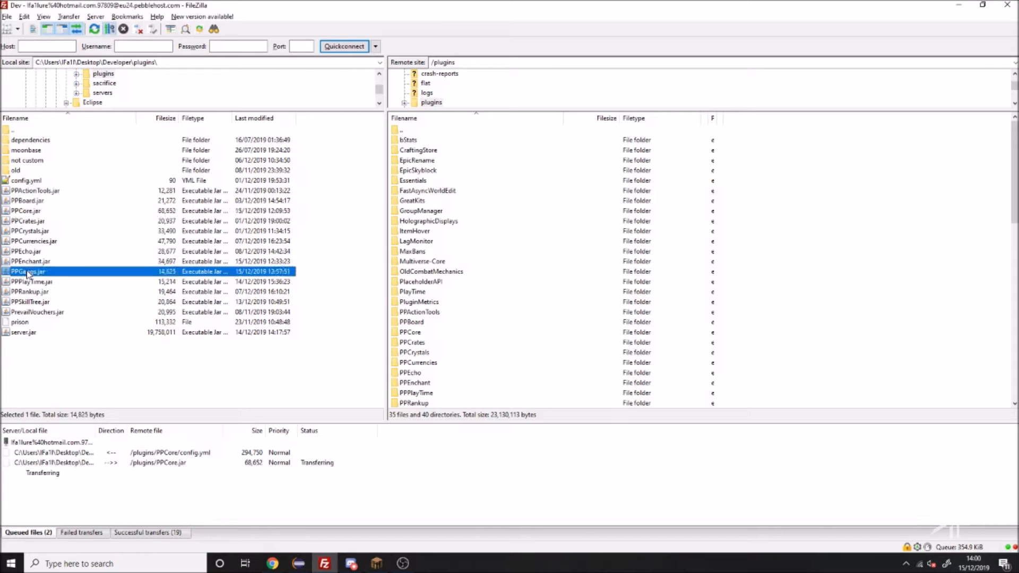
pyautogui.click(376, 564)
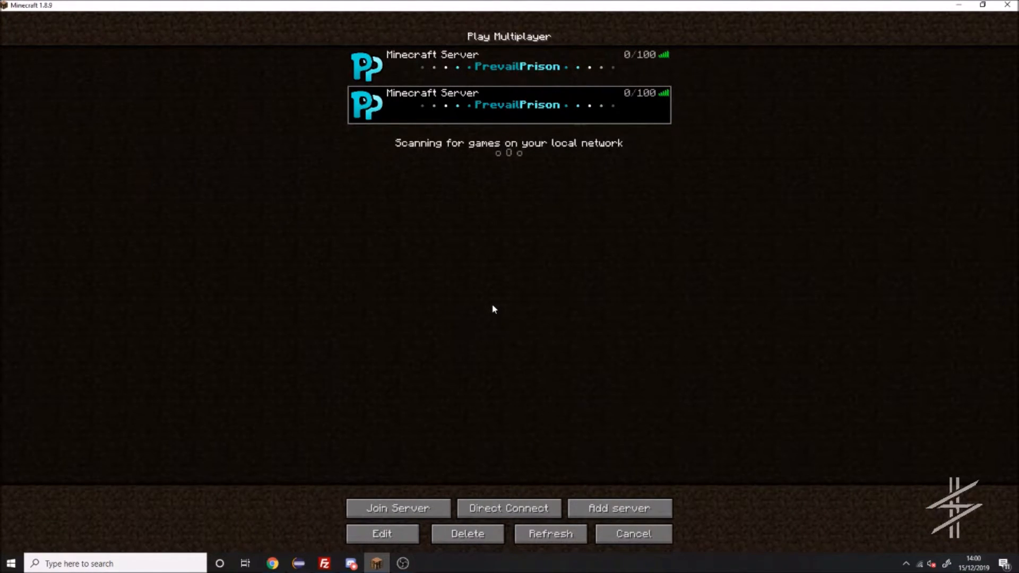
pyautogui.moveTo(487, 301)
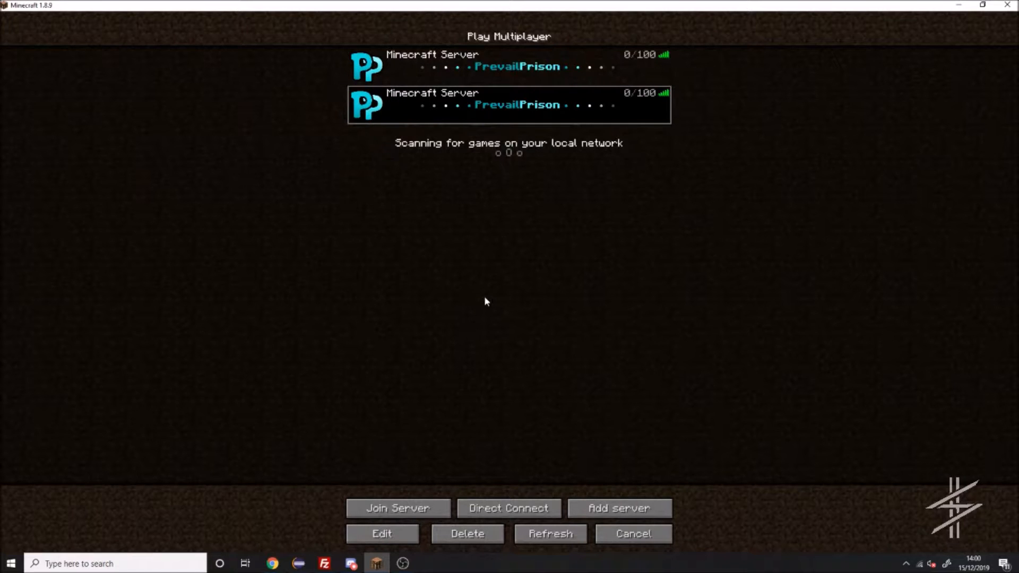
# - Join PrevailPrison, view the gang menu, and close it with Esc
pyautogui.click(397, 509)
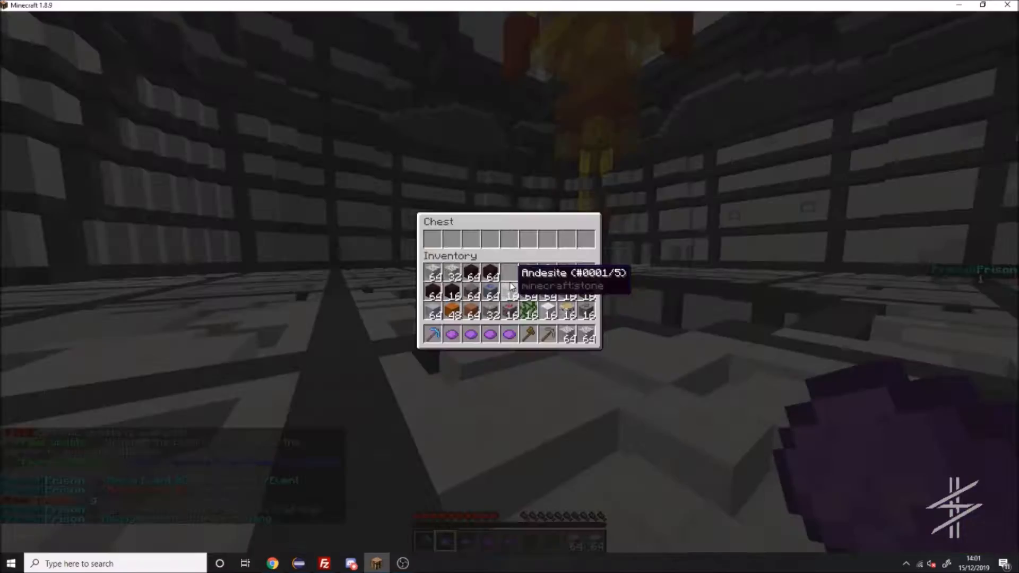
pyautogui.press('Escape')
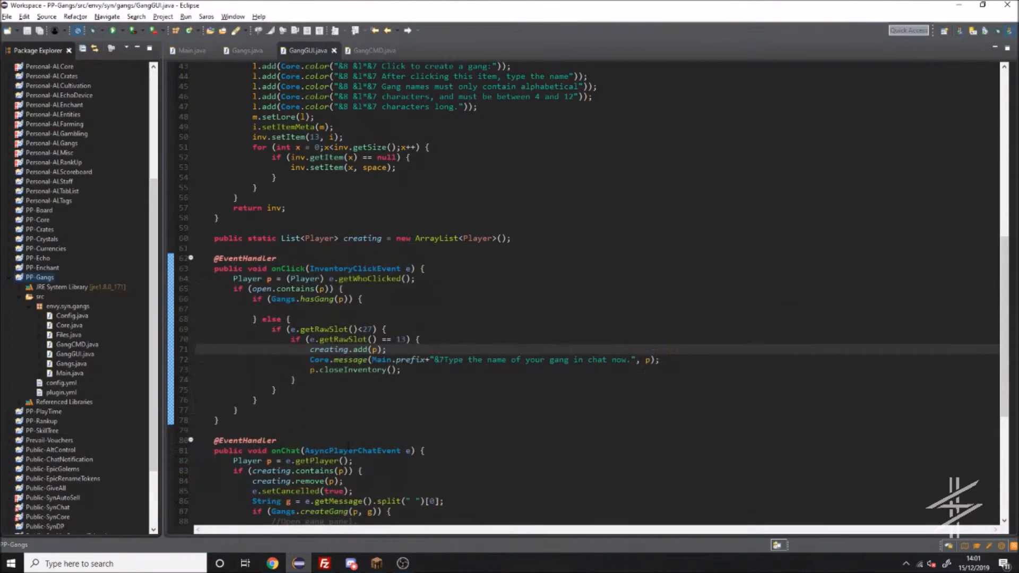
# - Add a lore line ending 'your gang in the chat.' to the Create Gang item
pyautogui.scroll(3)
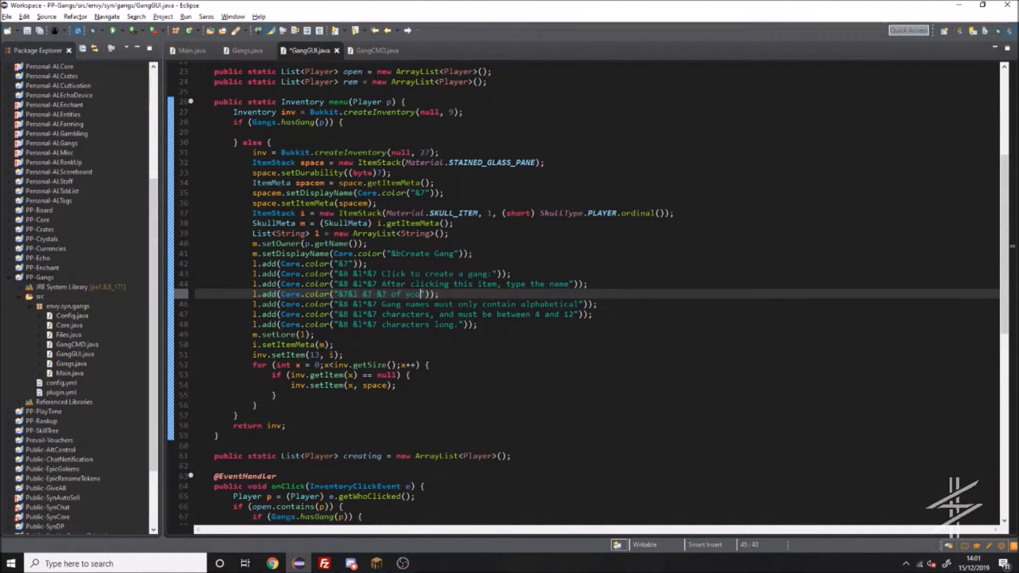
pyautogui.write('your gang in the chat.')
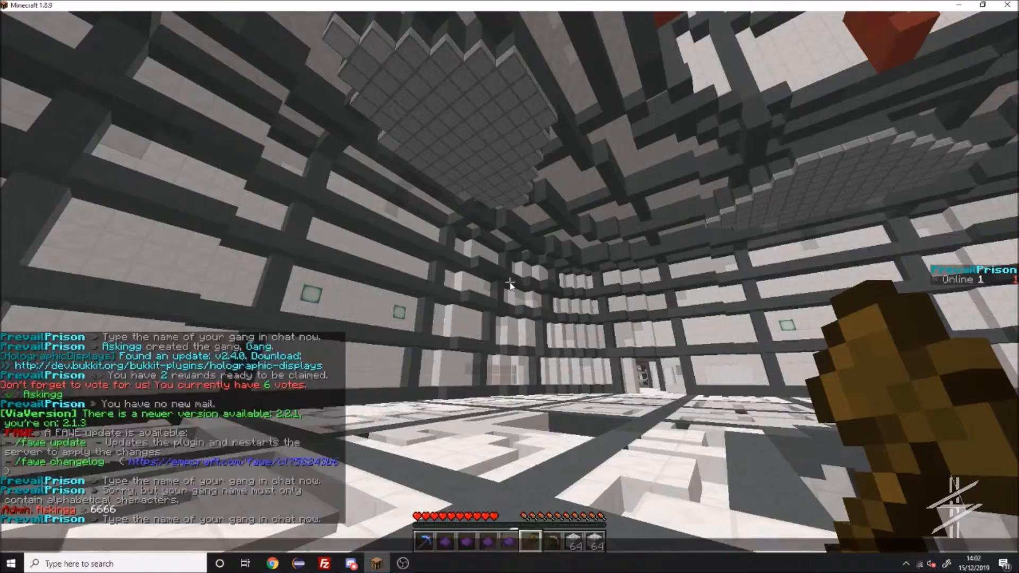
# - Enter 'hhhhhhhhhh' as a gang name in chat to test name validation
pyautogui.write('hhhhhhhhhh')
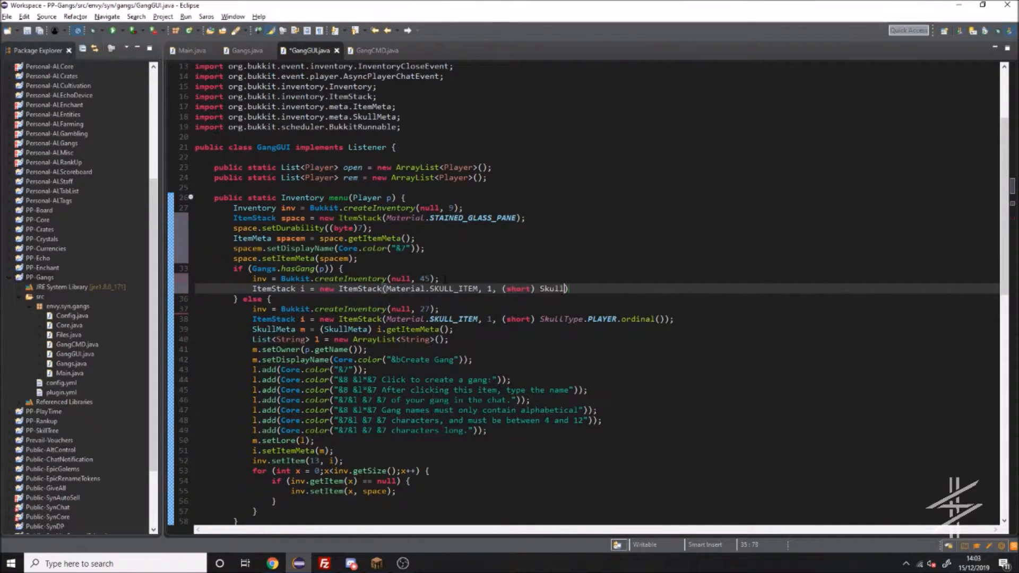
# - Add getOwner, a created HashMap<String, Long> and a creation-time getter in Gangs.java
pyautogui.write('.get(g')
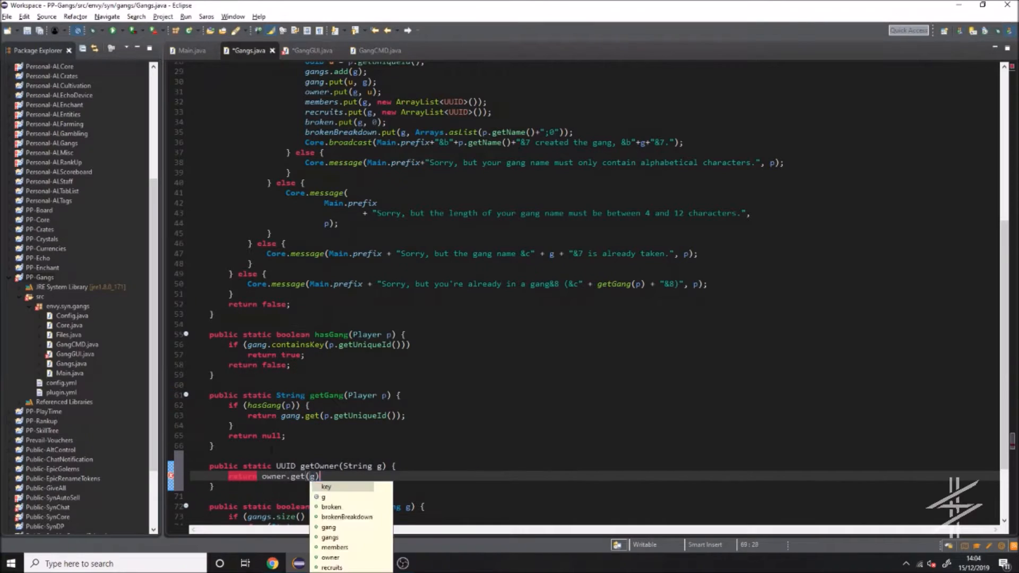
pyautogui.click(310, 50)
pyautogui.write('public static HashMap<String, >')
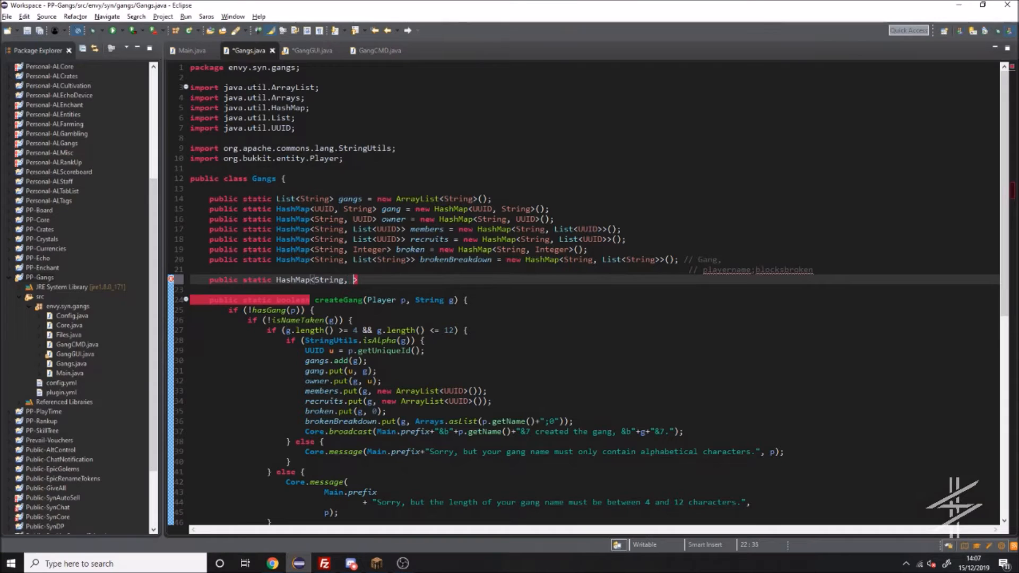
pyautogui.write('Long> created = new HashMap<String, Long>();')
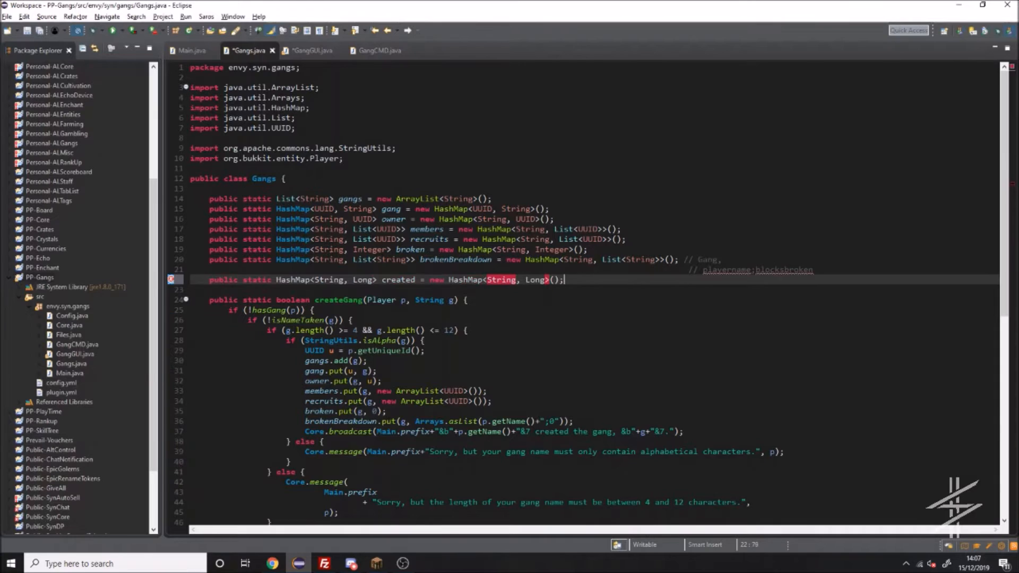
pyautogui.click(309, 50)
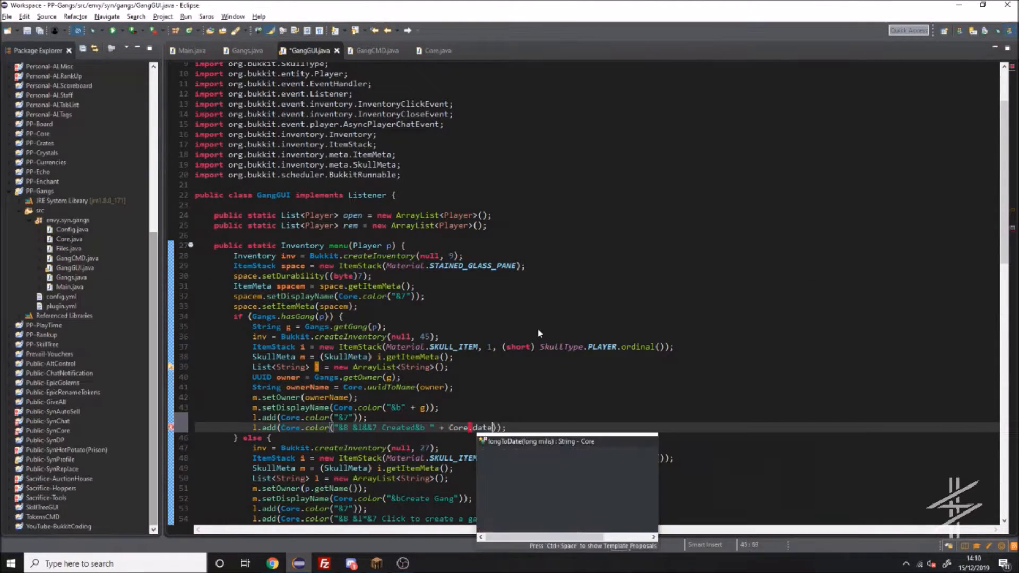
pyautogui.click(247, 50)
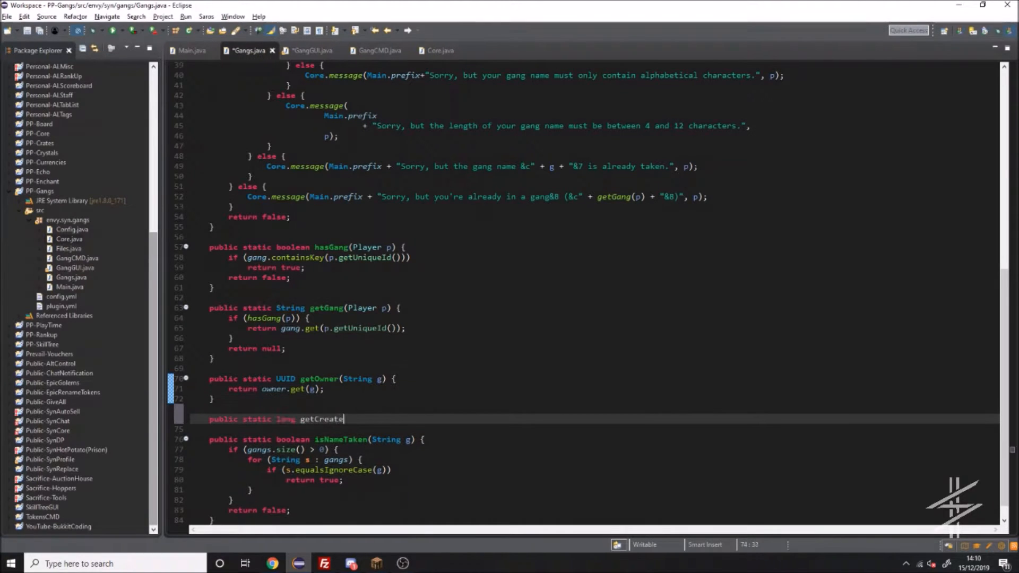
pyautogui.scroll(3)
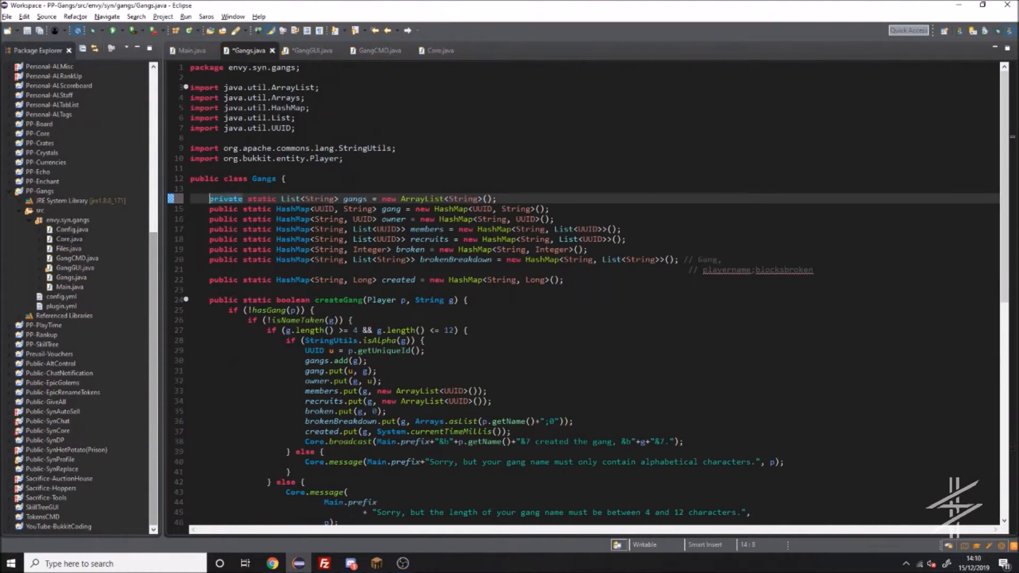
# - Add Created date and Age lore lines to the gang menu skull using getCreated
pyautogui.click(311, 50)
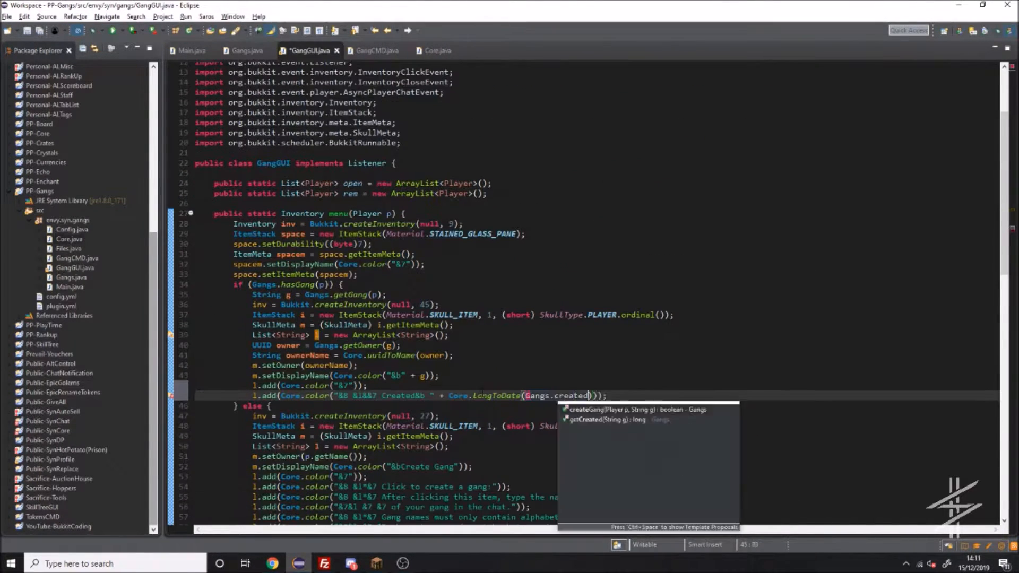
pyautogui.click(611, 419)
pyautogui.write('l.add(Core.color("&8 &l*&7 Age&b " + Core.time(System.currentTimeMillis()-Gangs.getCreated(g')
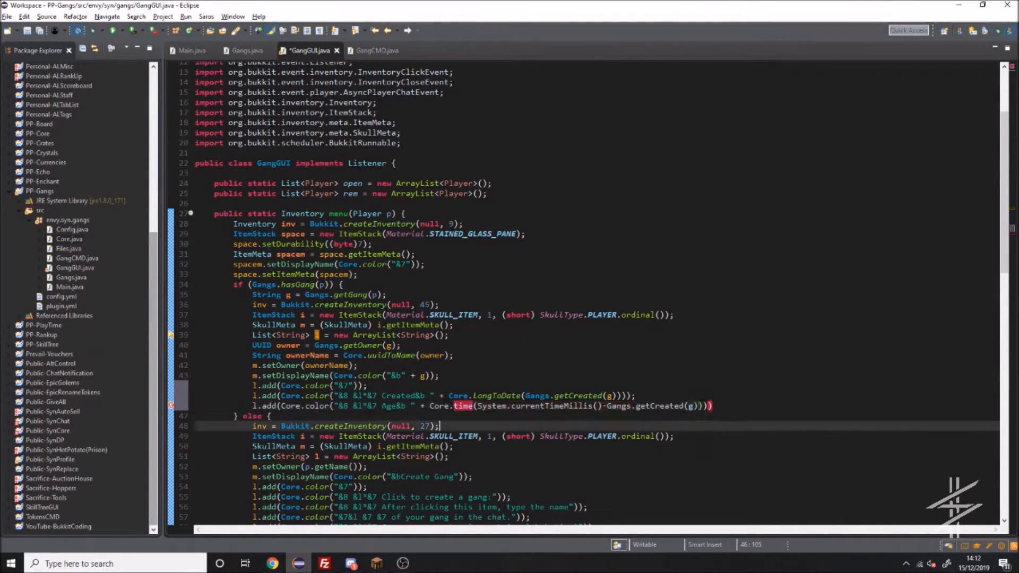
pyautogui.write('/ 1000')
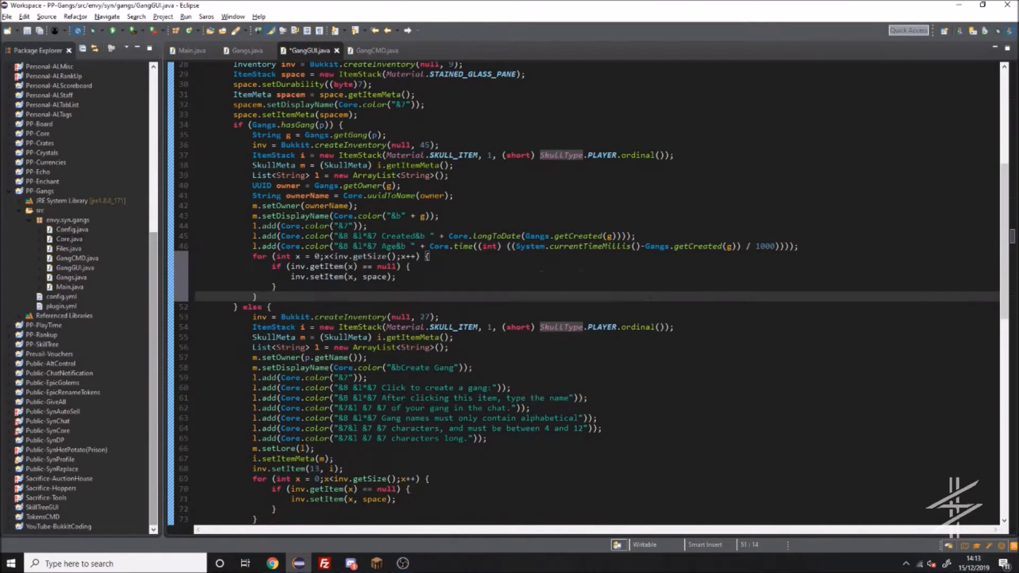
pyautogui.rightClick(42, 190)
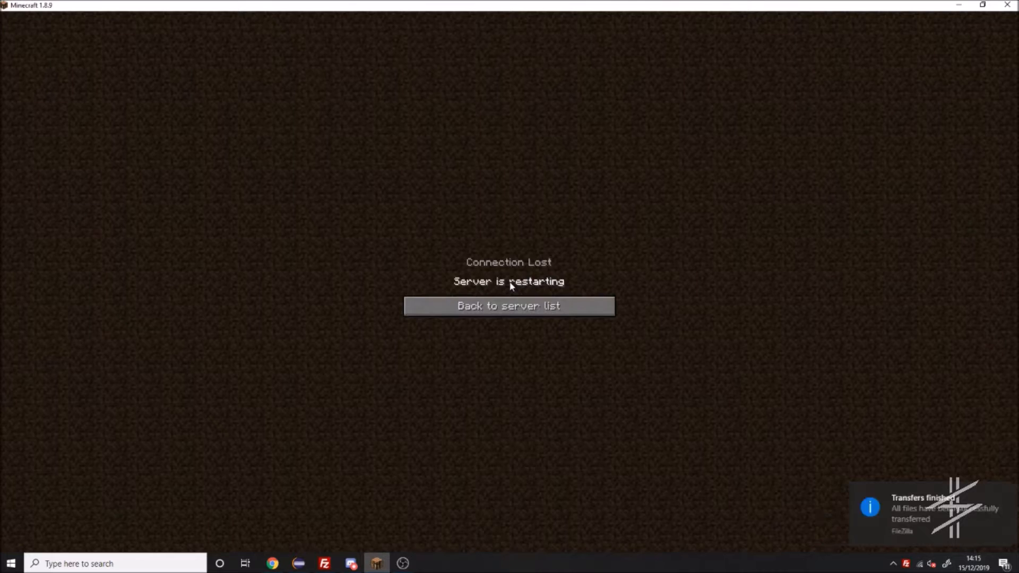
# - Rejoin the restarted server and check the gang skull's creation date and 0s age
pyautogui.click(509, 305)
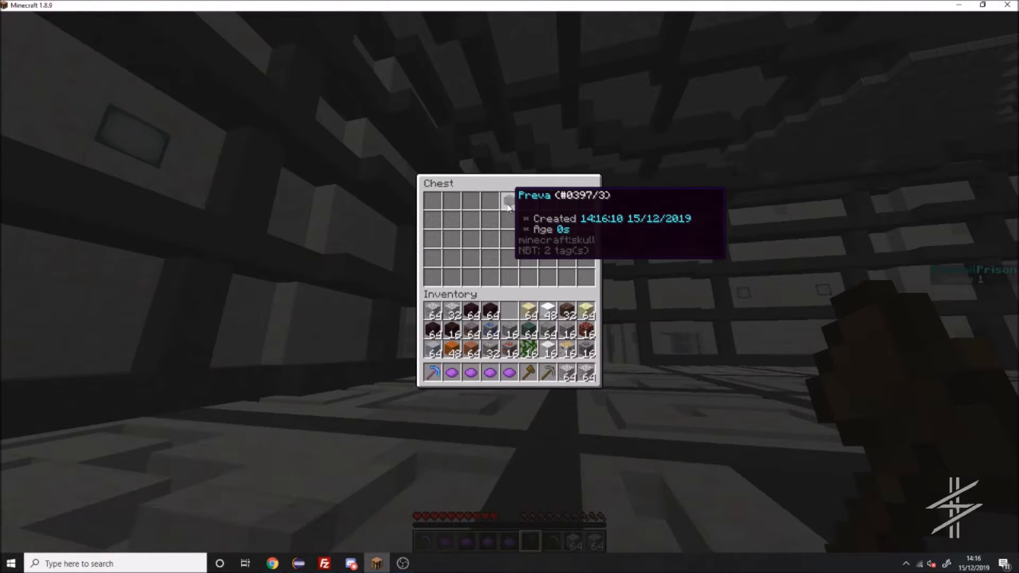
pyautogui.press('Escape')
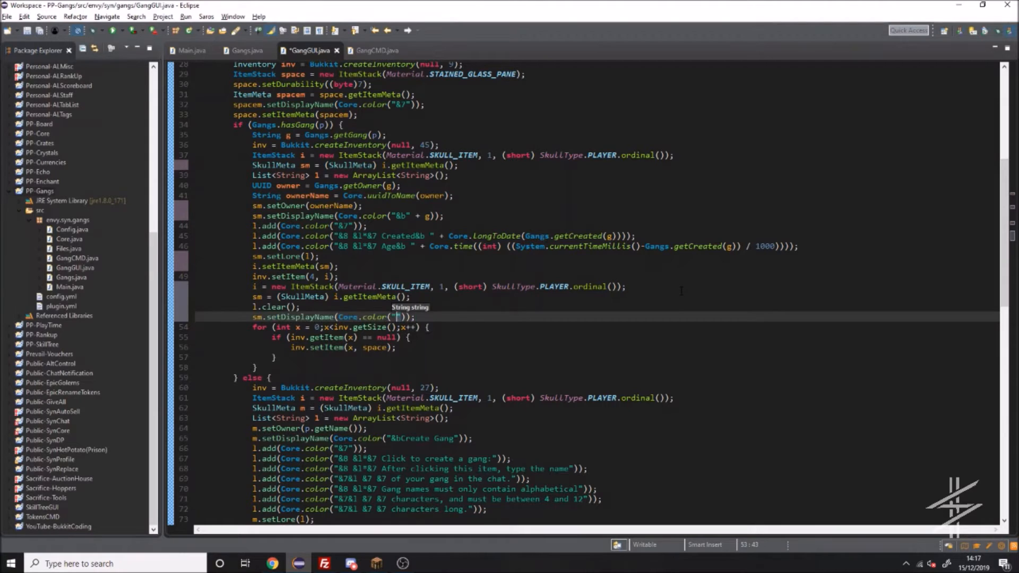
# - Add a List<String> members getter to the Gangs class
pyautogui.scroll(3)
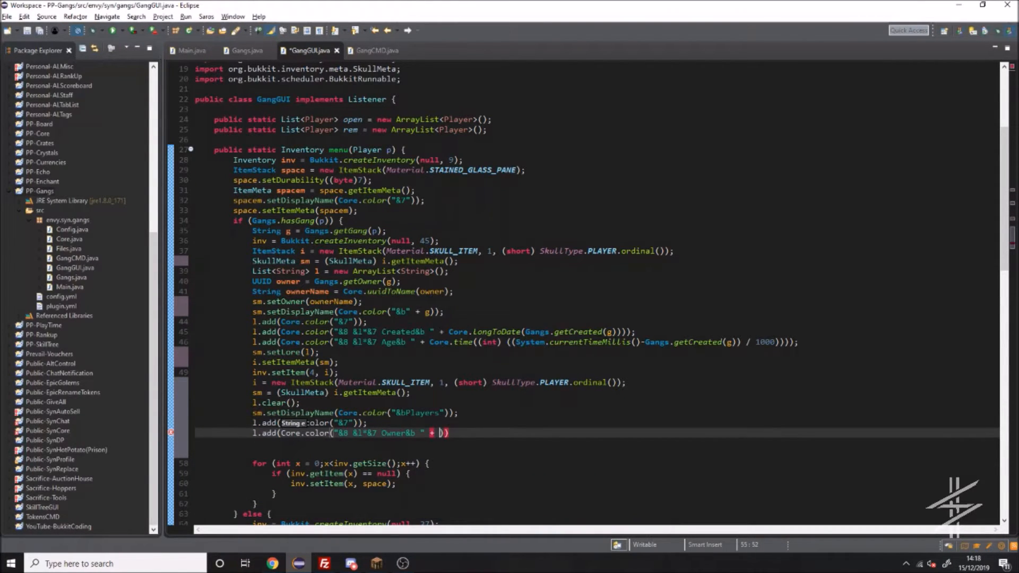
pyautogui.click(246, 50)
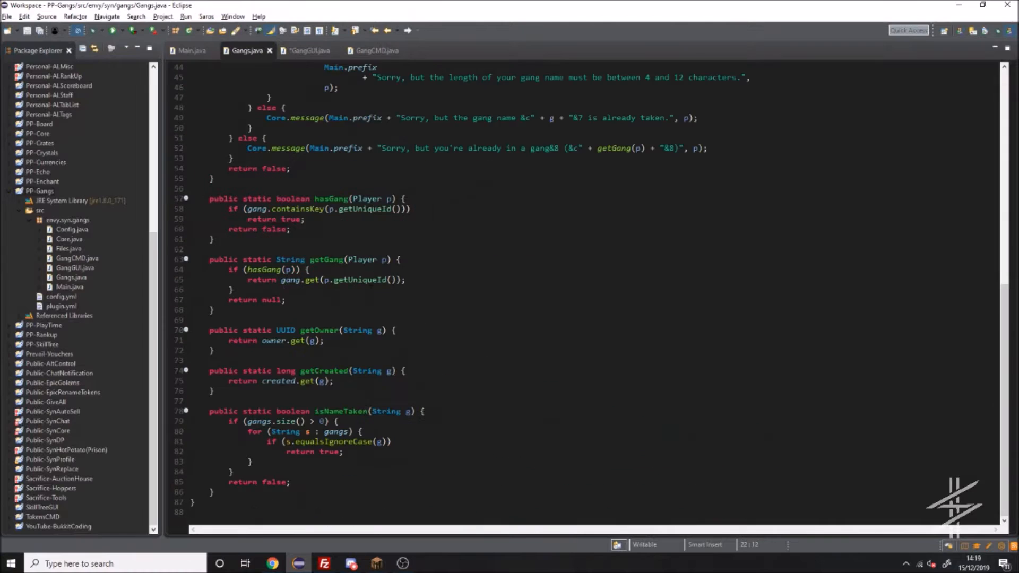
pyautogui.write('List<String>')
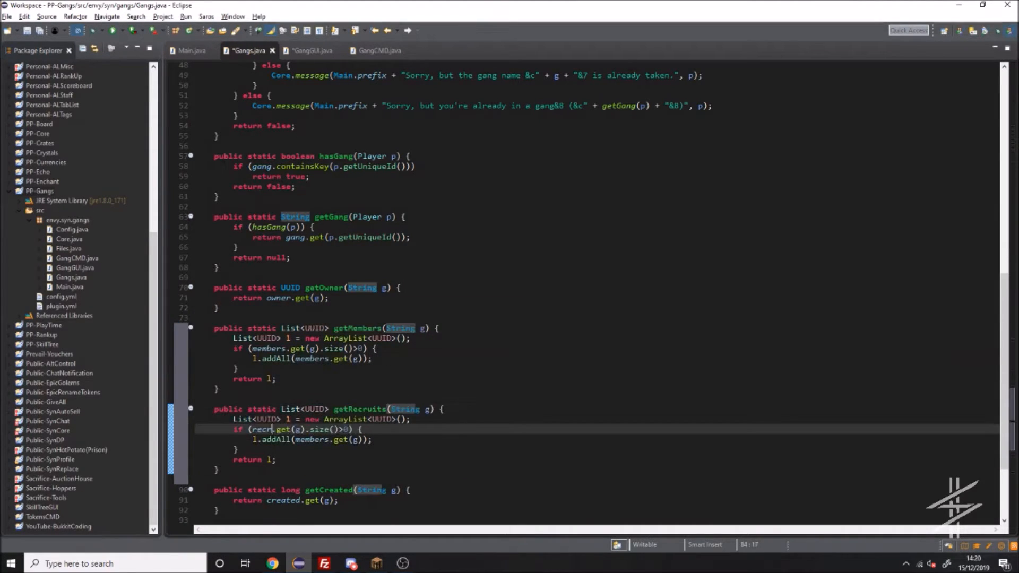
# - Build the Players skull in slot 11 listing member names, then begin a JAR export
pyautogui.click(312, 51)
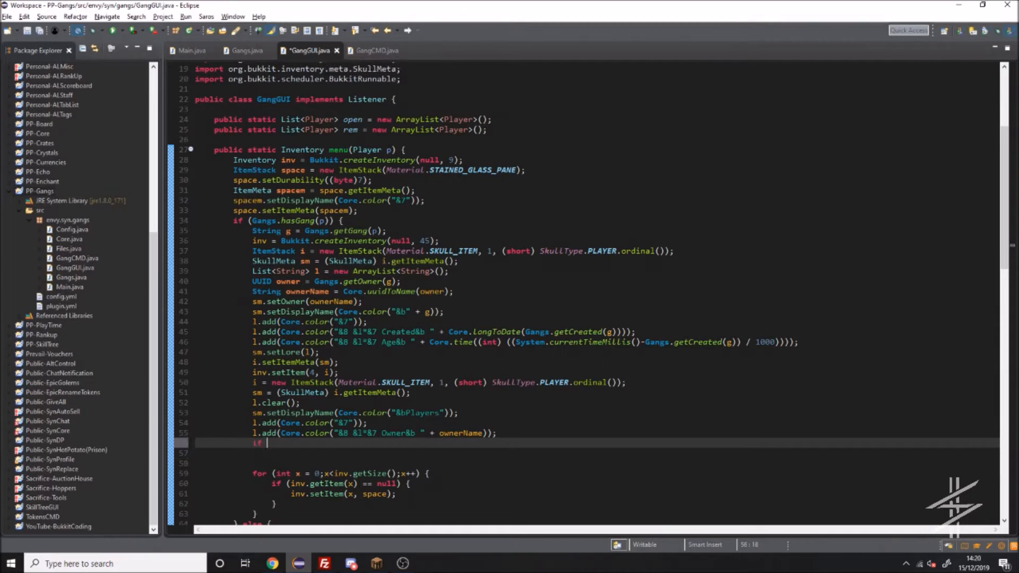
pyautogui.write('List<UUID> members = Gangs.getMembers(g);')
pyautogui.write('l.add(Core.color("&8 &l*&7 Member &b" + members.get(0)));')
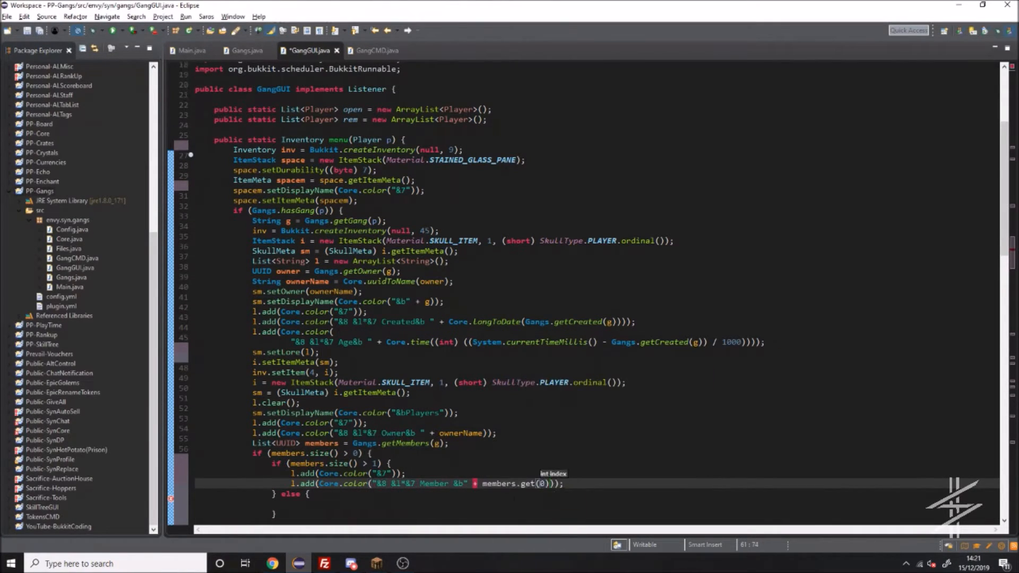
pyautogui.write('Core.uuidToName(uuid')
pyautogui.write('l.add(Core.color("&8 &8 &l "&f"')
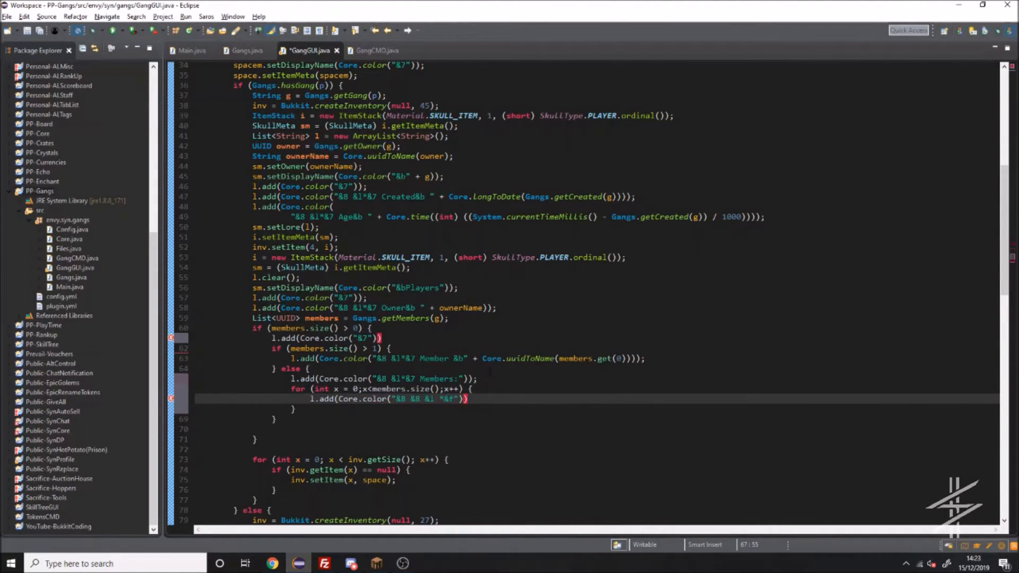
pyautogui.write('b')
pyautogui.write('sm.')
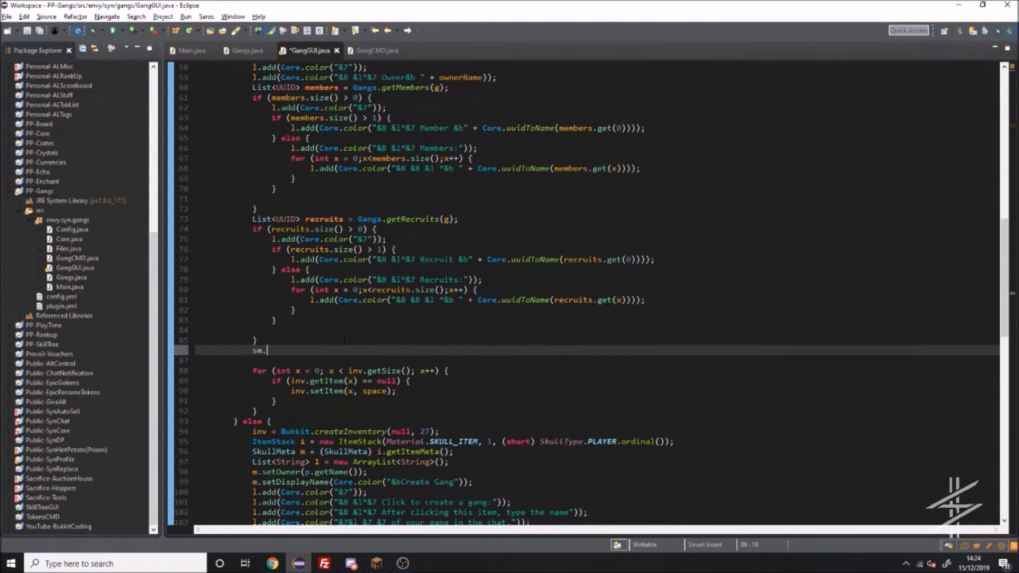
pyautogui.click(375, 564)
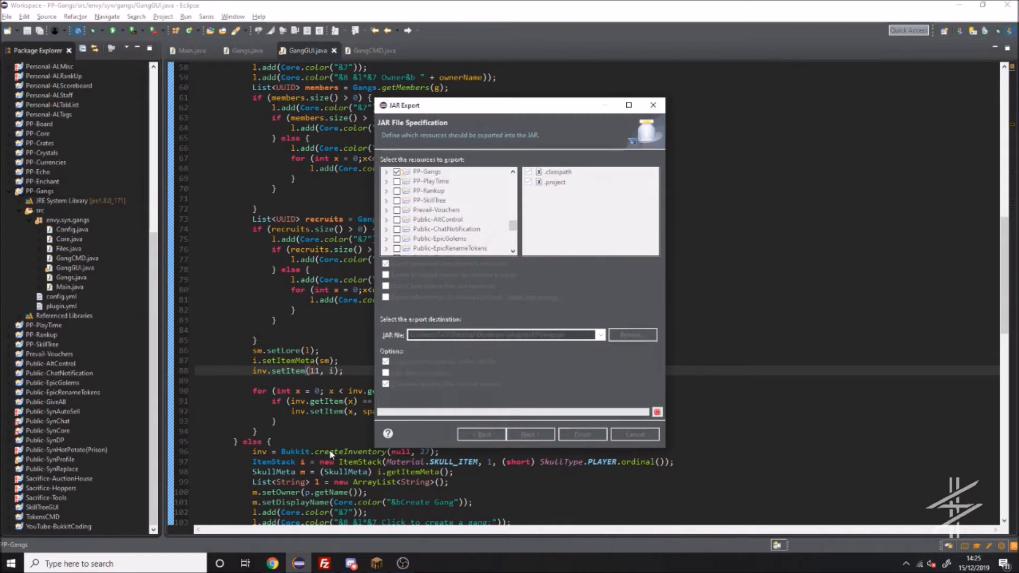
# - Finish the JAR export and join the test server in Minecraft
pyautogui.click(581, 434)
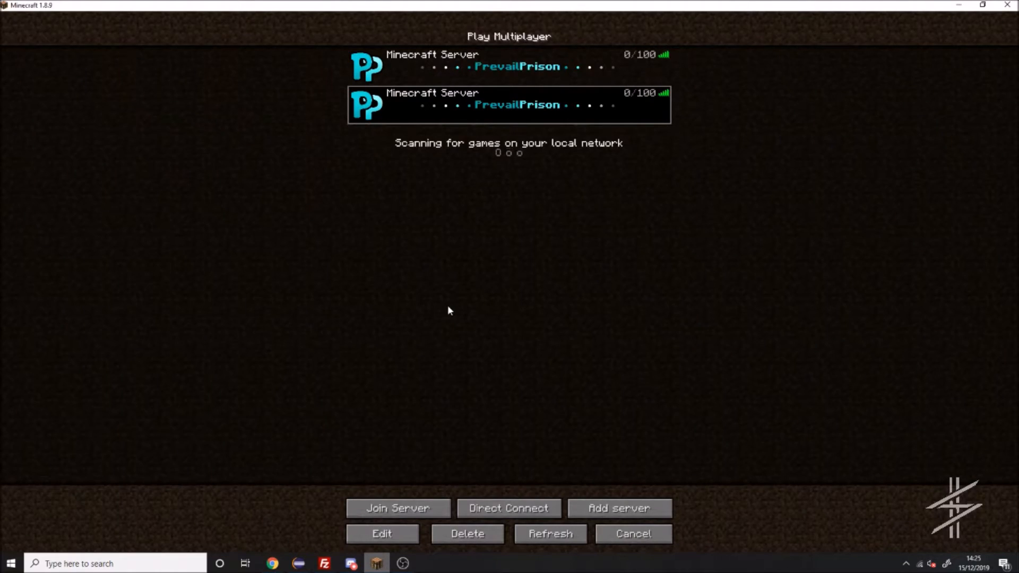
pyautogui.doubleClick(509, 105)
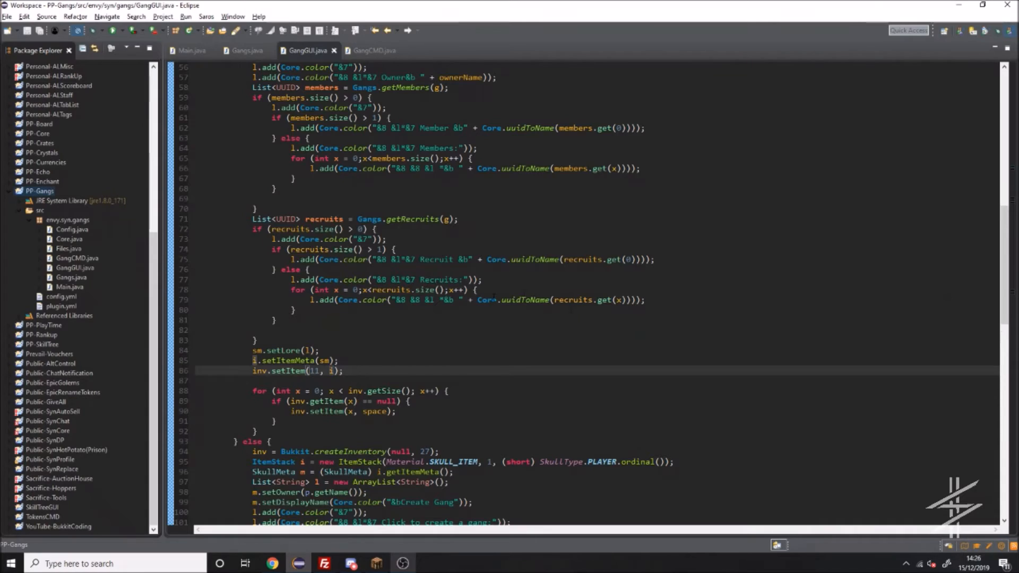
# - Give owners a &cDELETE GANG barrier with warning lore at slot 31 of the gang menu
pyautogui.scroll(3)
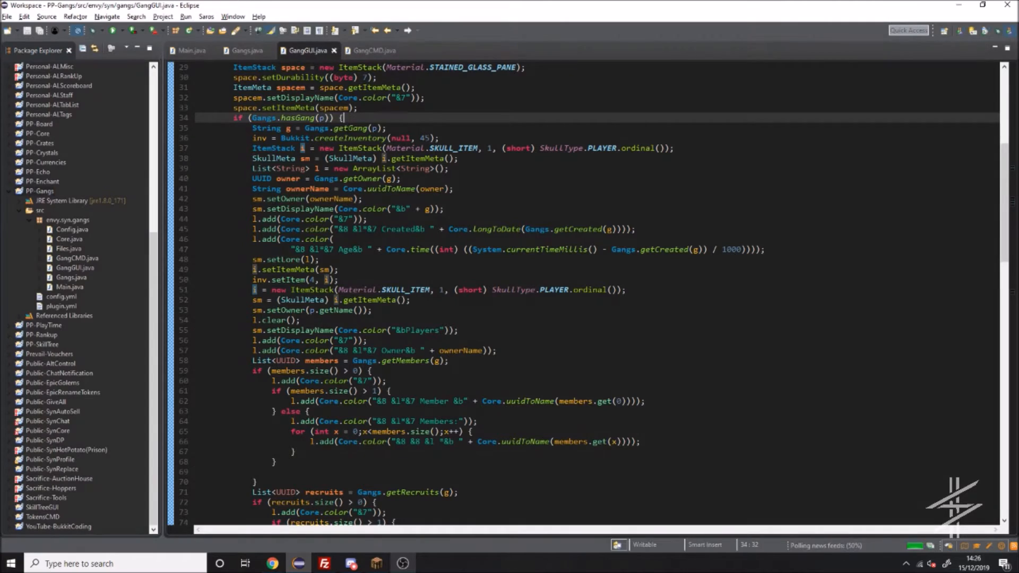
pyautogui.scroll(-3)
pyautogui.write('if (g')
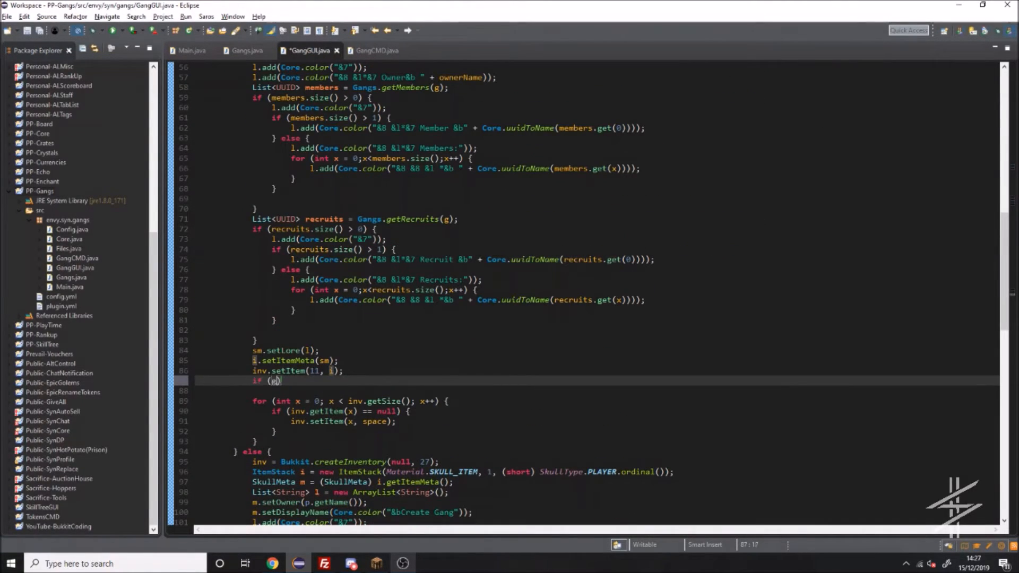
pyautogui.write('Gangs.getOwner(g)')
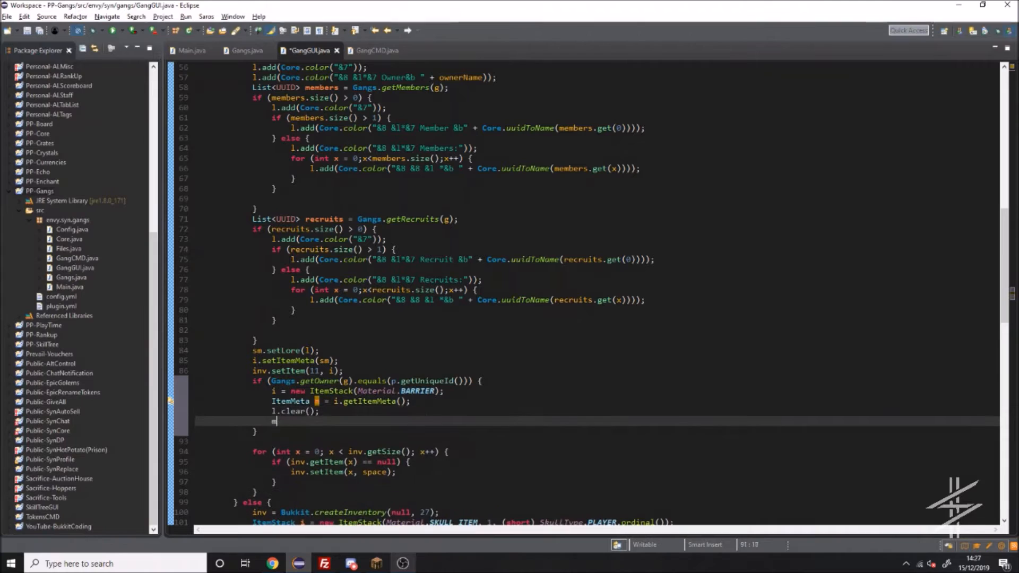
pyautogui.write('m.setDisplayName(Core.color("&cDELETE GANG"));')
pyautogui.write('l.add(Core.color("&8 &l*&7 This cannot be und"));')
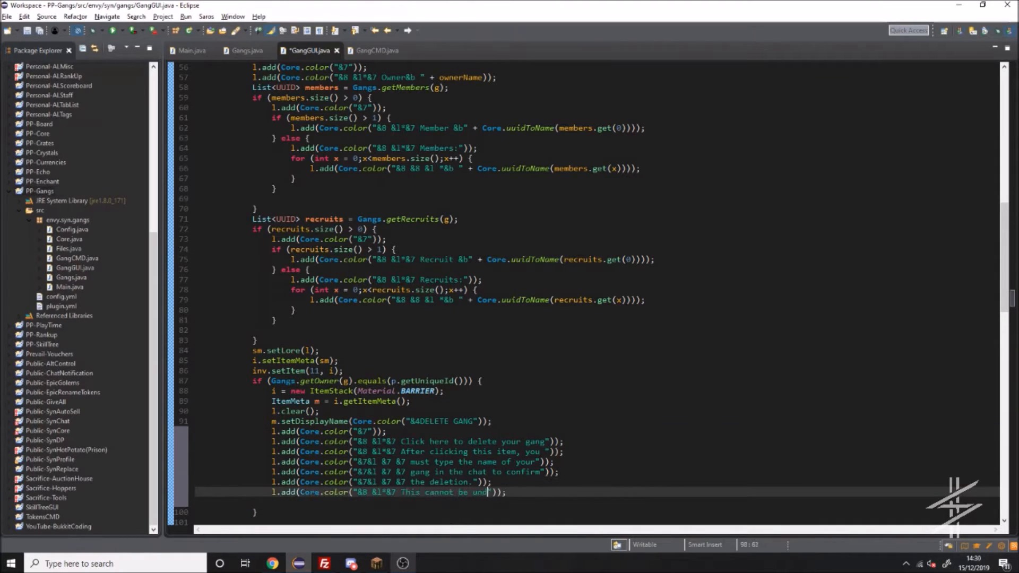
pyautogui.scroll(-3)
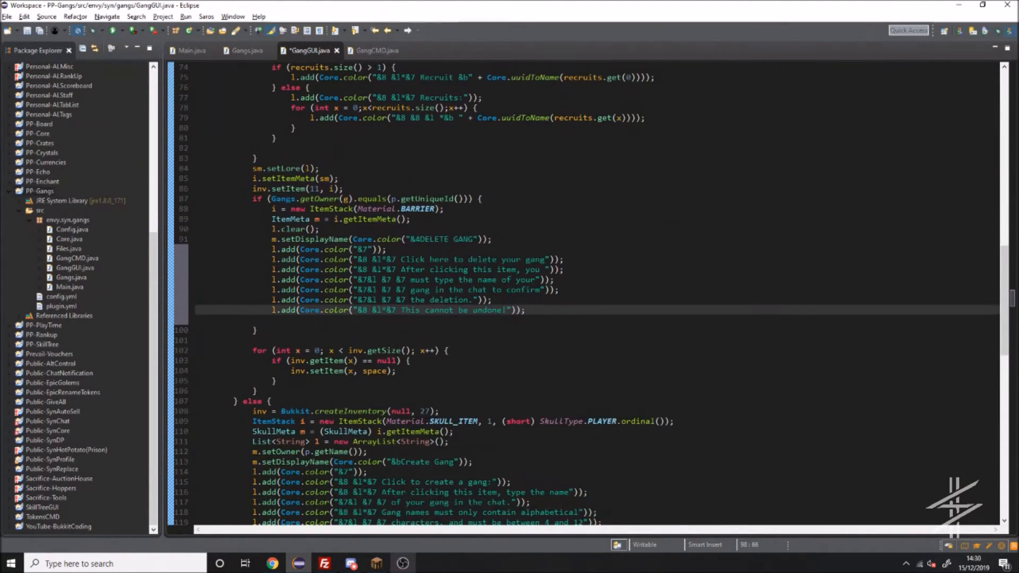
pyautogui.click(376, 564)
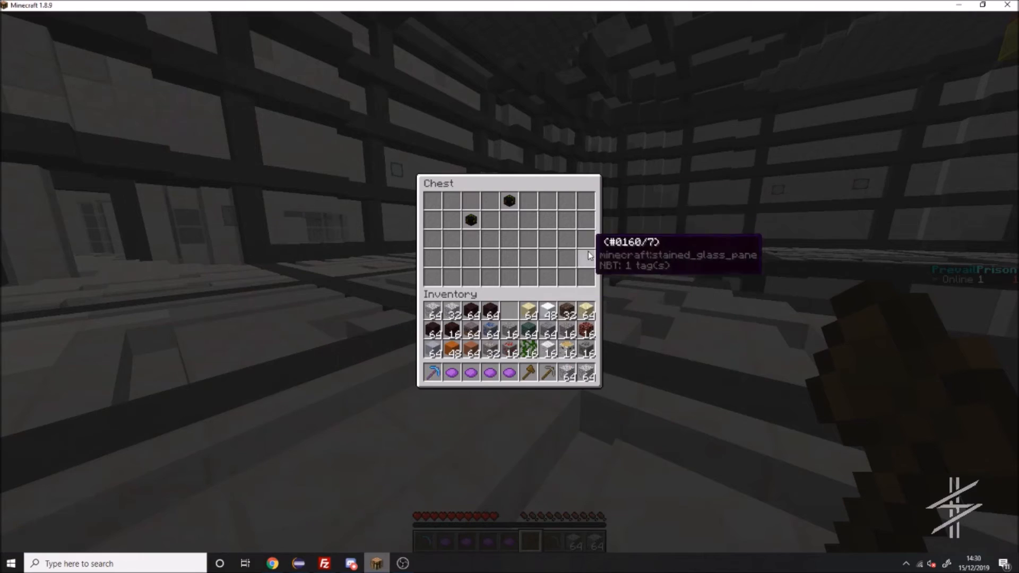
pyautogui.click(376, 564)
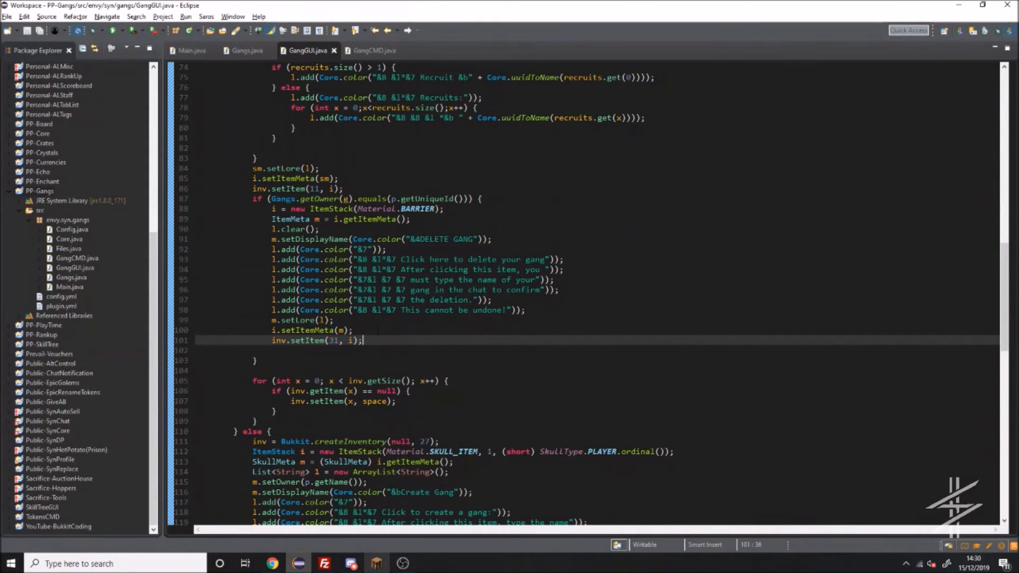
pyautogui.scroll(-3)
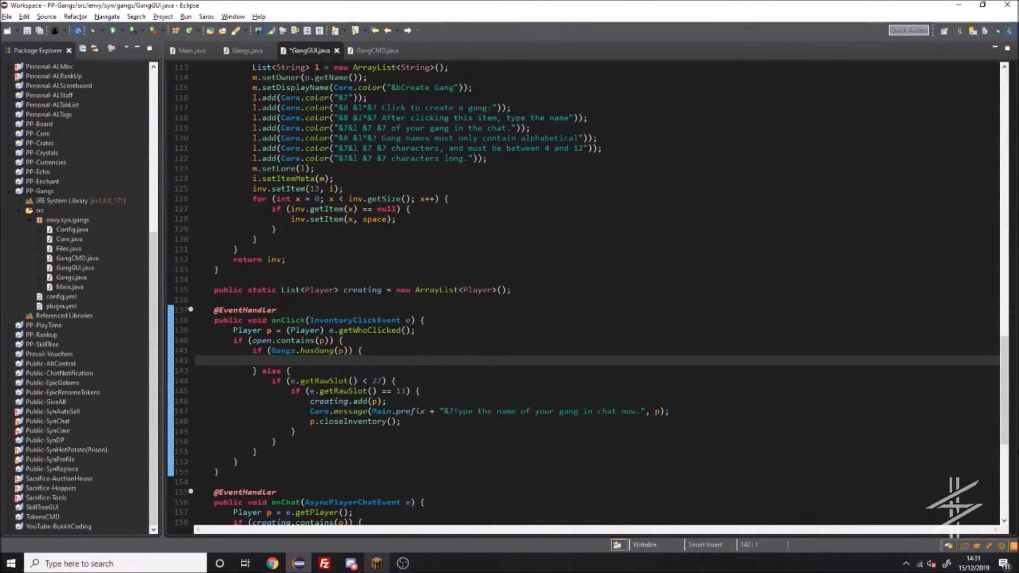
# - On slot 31 clicks, prompt owners to type the gang name to confirm deletion, with a timeout
pyautogui.write('e.setcancelled(true);')
pyautogui.write('if (e.getRawSlot() == 31 && Gangs.getOwner(g')
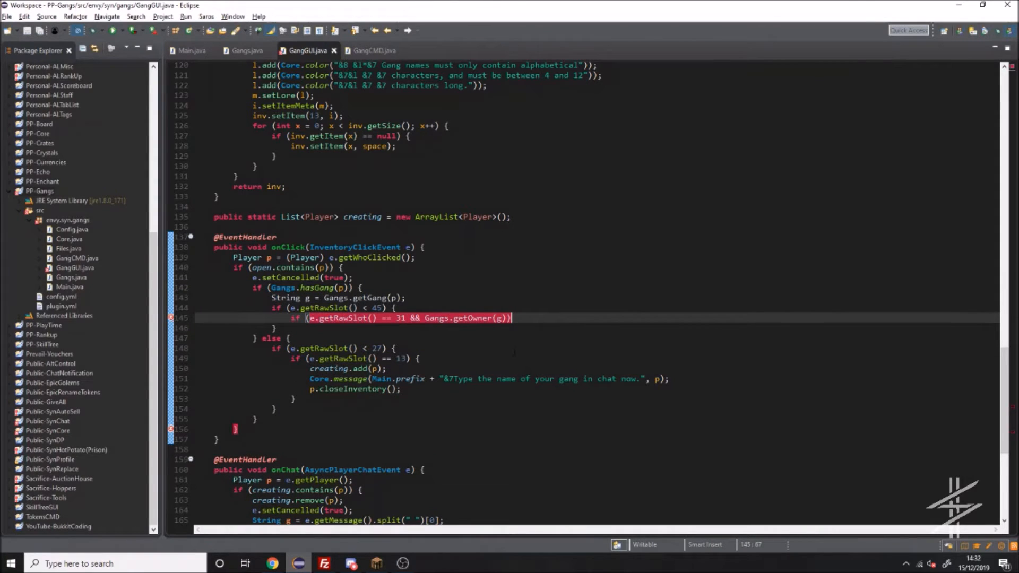
pyautogui.write('.equals(p.getUniqueId())) {')
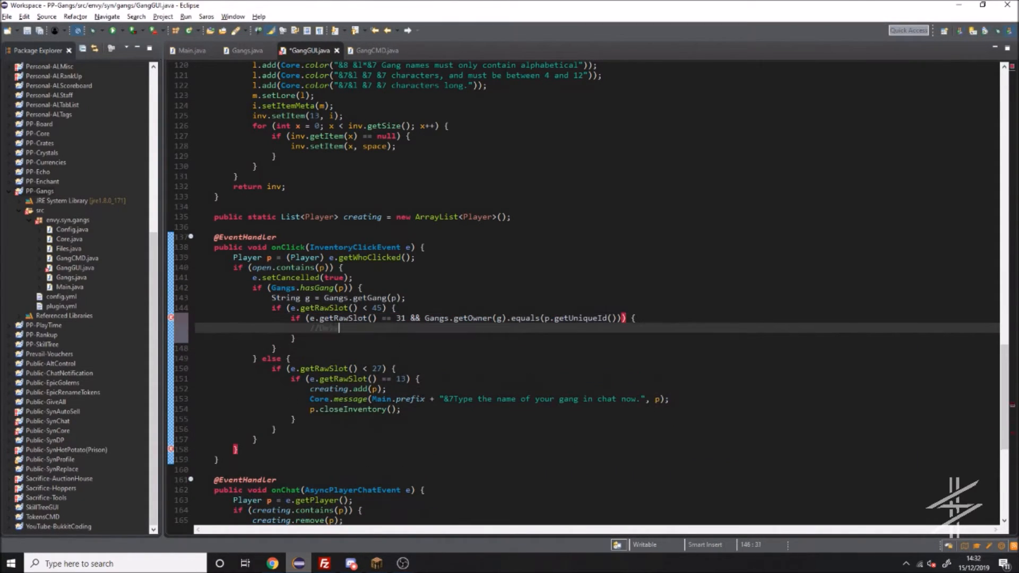
pyautogui.write('new BukkitRunnable() {')
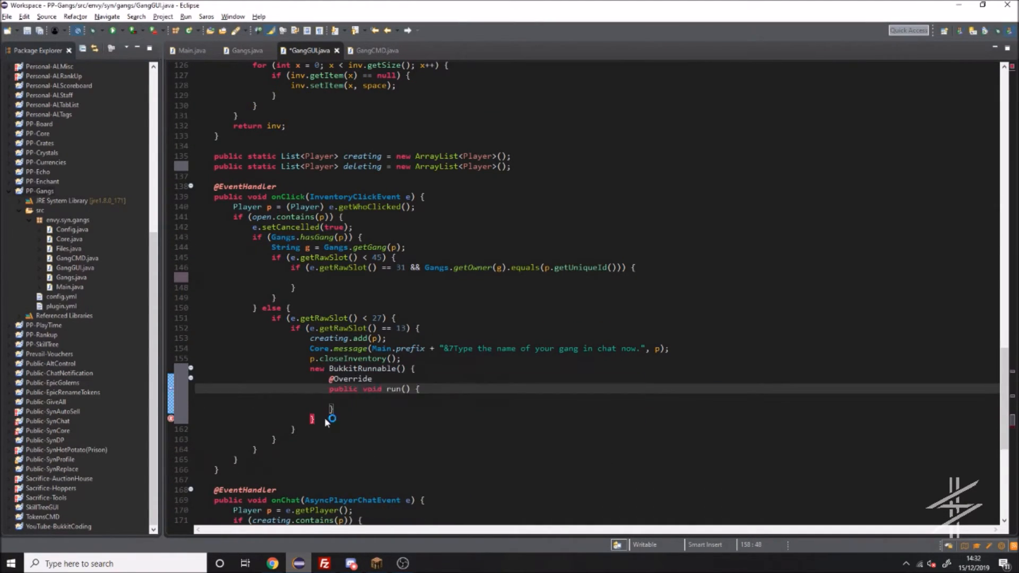
pyautogui.write('Core.message(Main.prefix+"Sorry, but you took to long ", sender);')
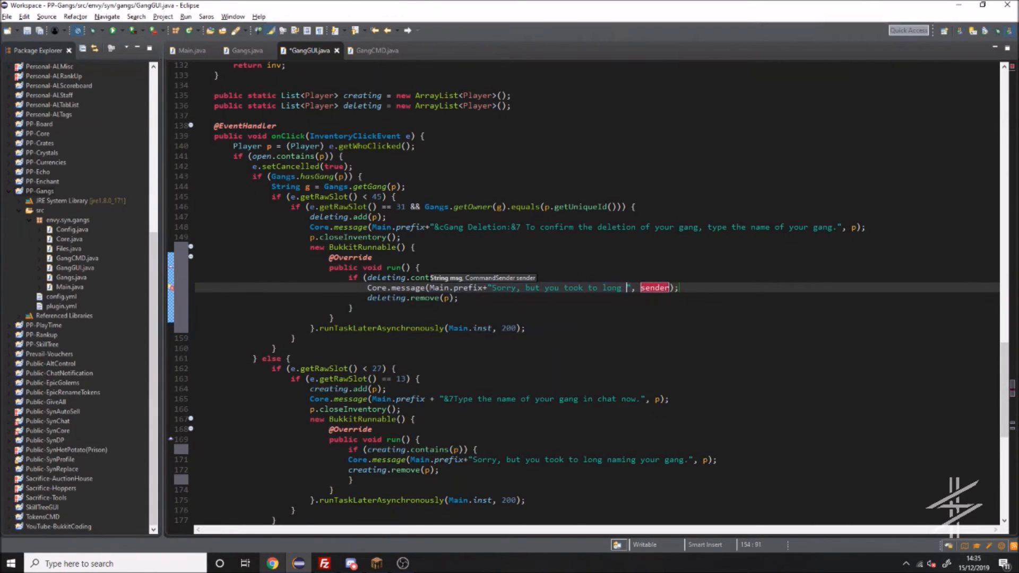
pyautogui.write('to confirm your gang deletion')
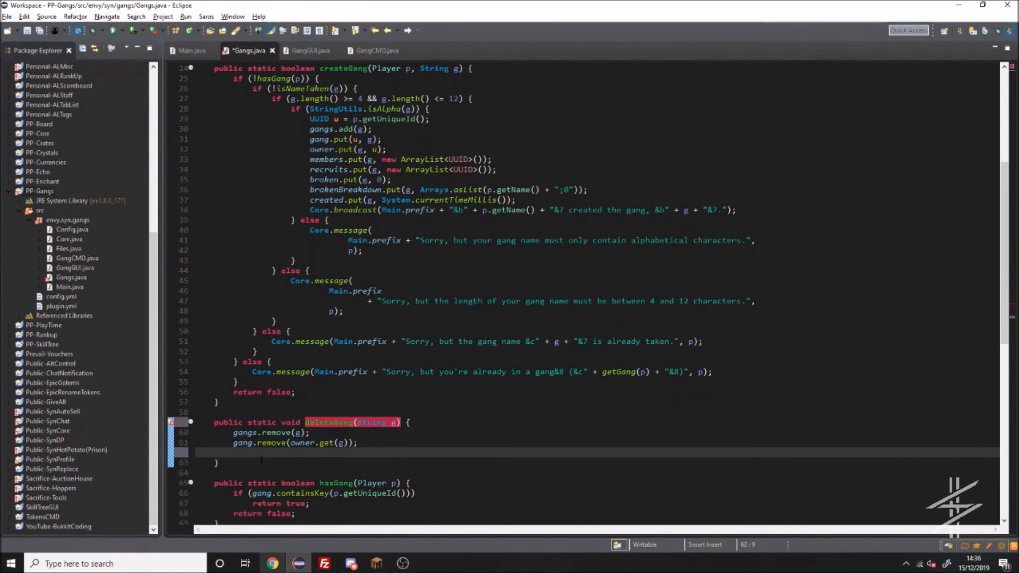
# - Complete deleteGang to clear the gang from all maps, broadcast the deletion and save
pyautogui.scroll(-3)
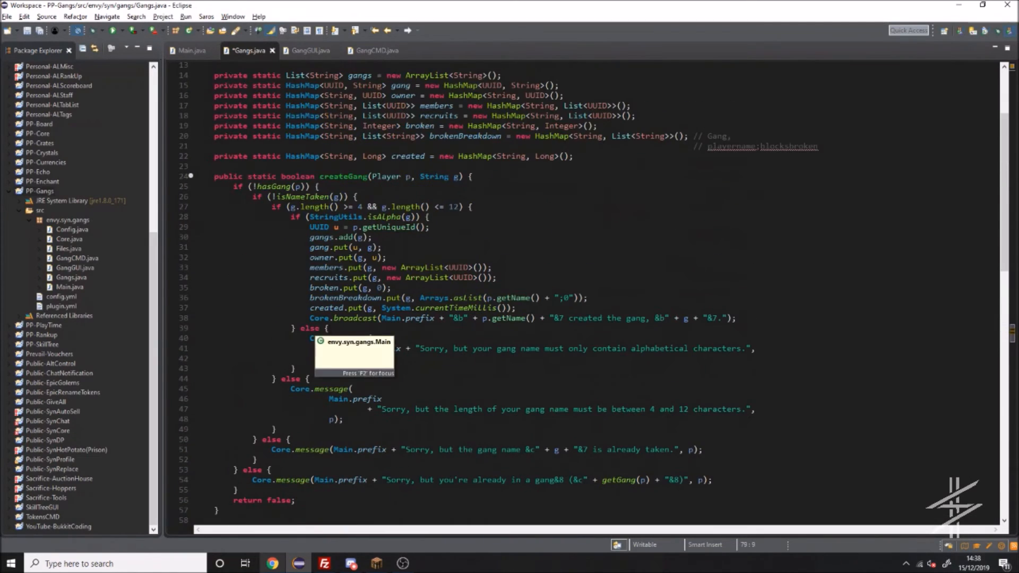
pyautogui.scroll(-3)
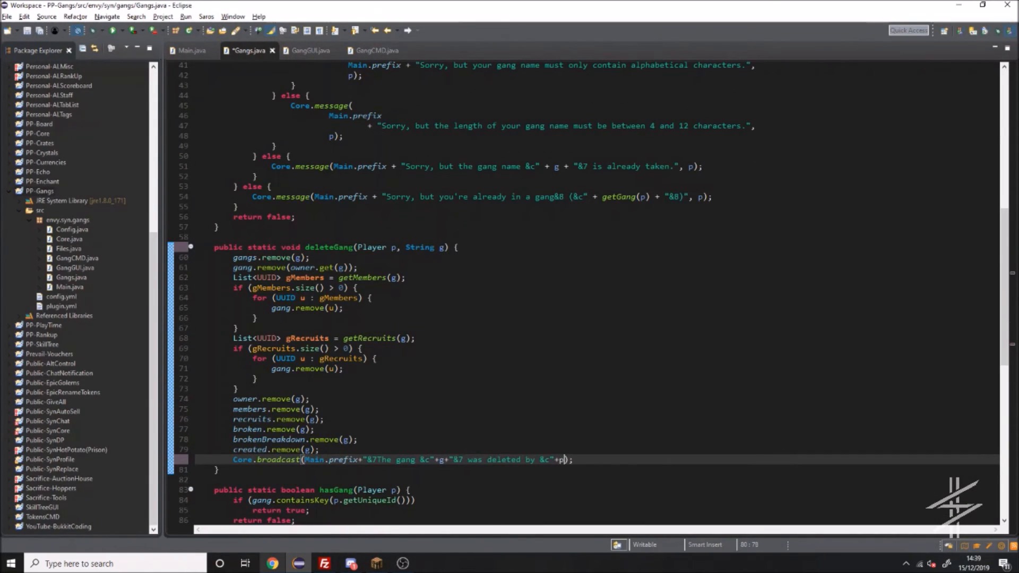
pyautogui.scroll(3)
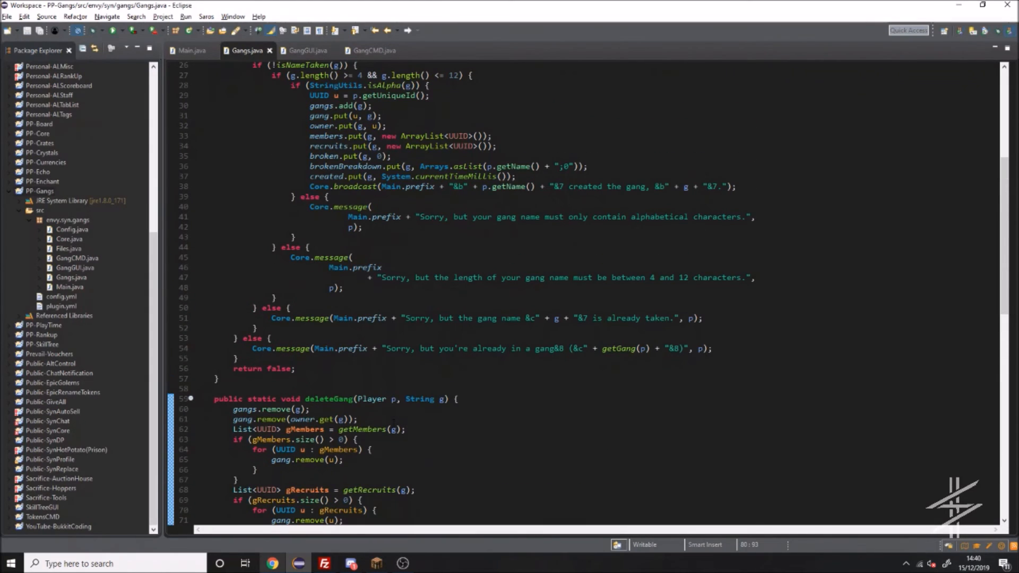
pyautogui.click(306, 50)
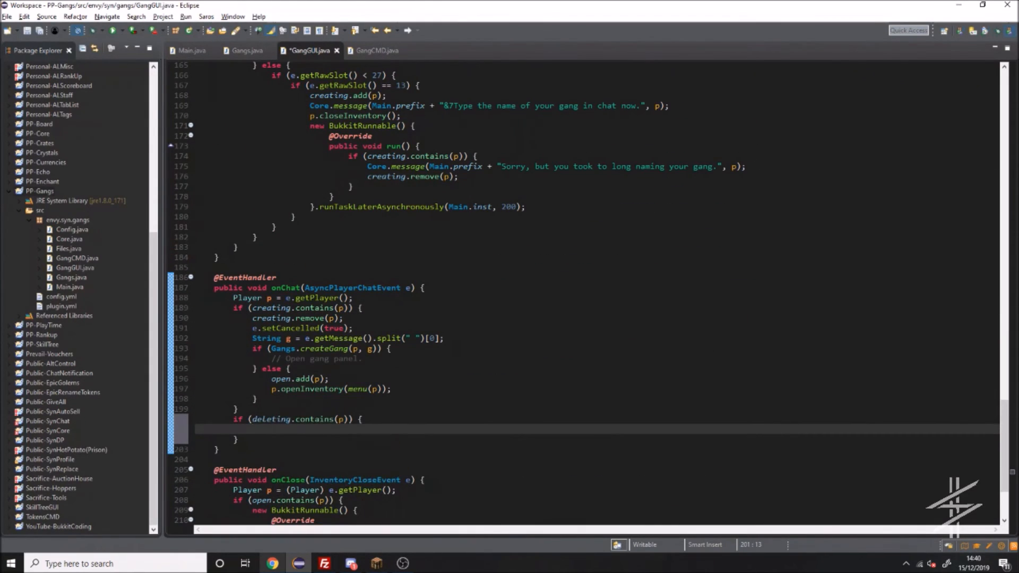
# - Delete the gang when the chat message matches its name, else send 'Gang deletion cancelled'
pyautogui.write('if (Gangs.getGang(p).equals(e.getMessage().split(" ")[0])) {')
pyautogui.write('Core.message(Main.prefix+"Sorry, but you", sender);')
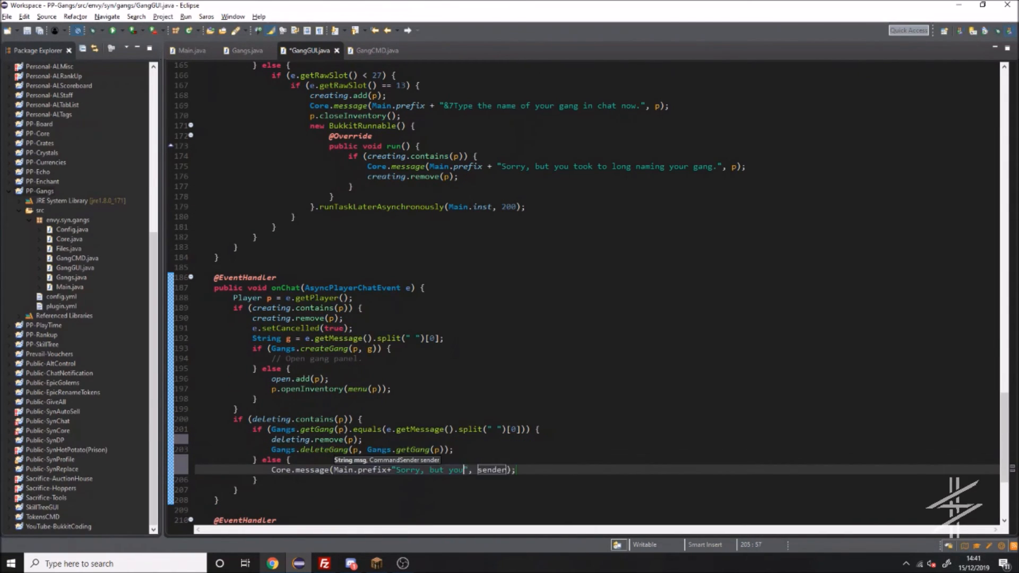
pyautogui.write('Gang deletion cancelled, name input was w')
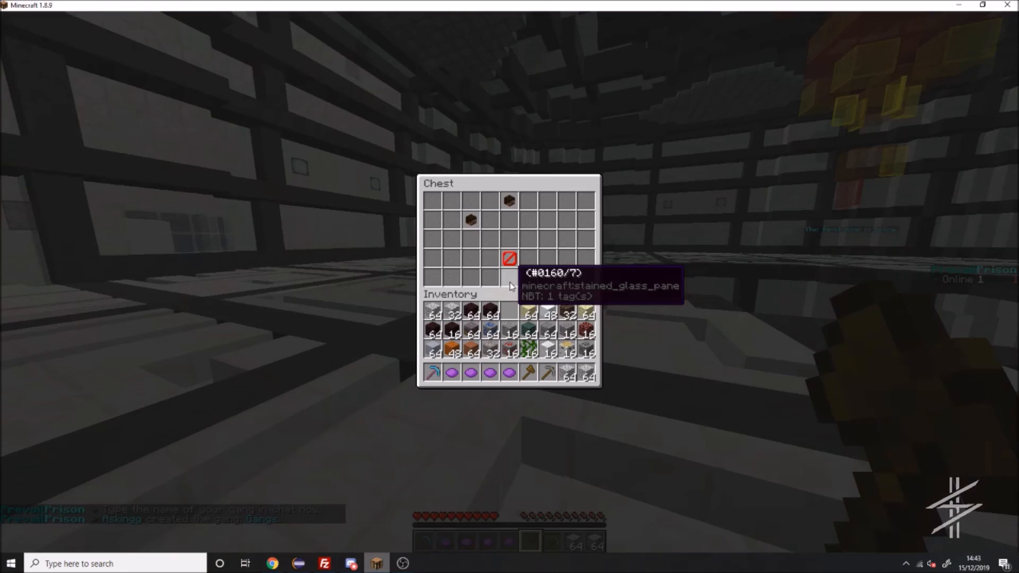
pyautogui.press('Escape')
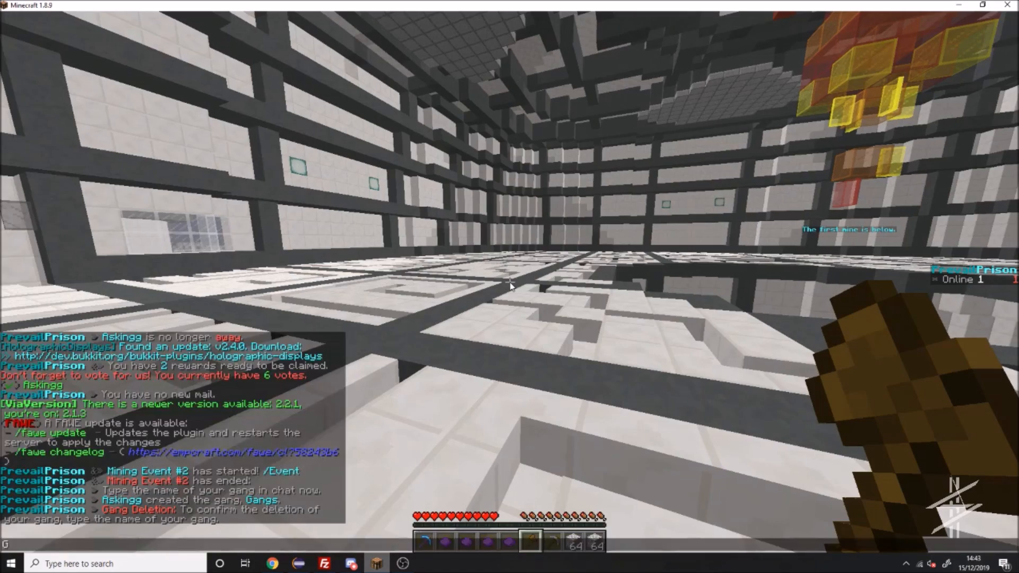